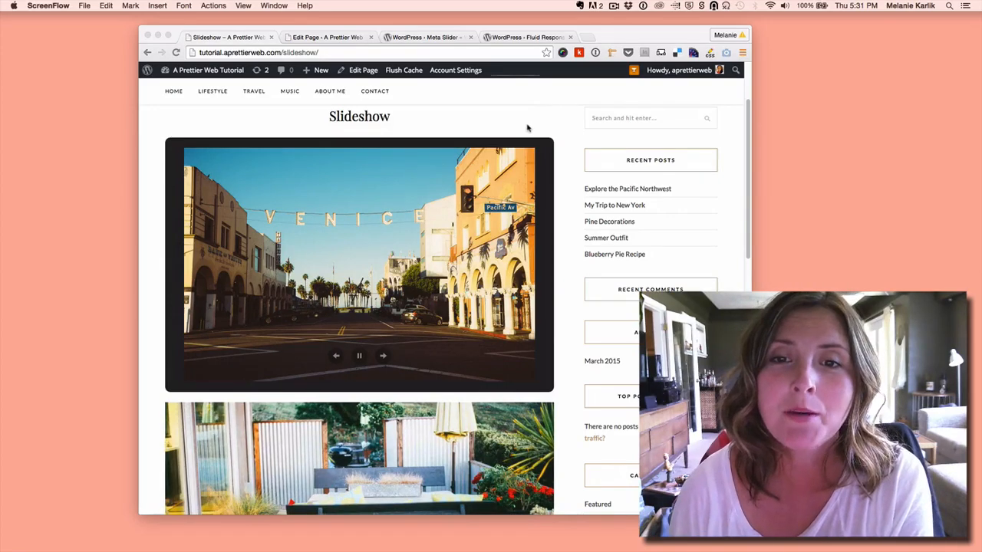
- Look through the live Slideshow page, stepping the upper and lower slideshows through a few photos
scroll("down", 3)
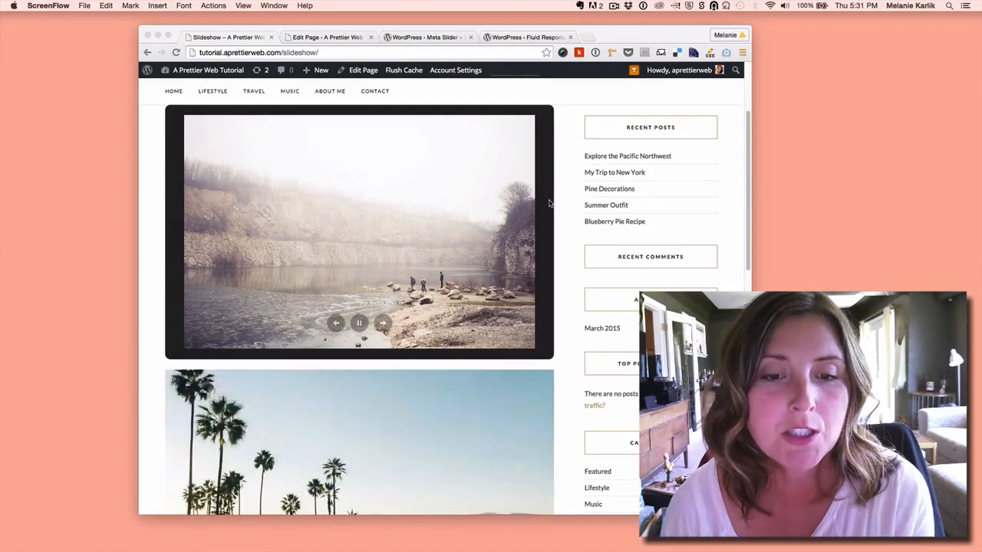
scroll("down", 3)
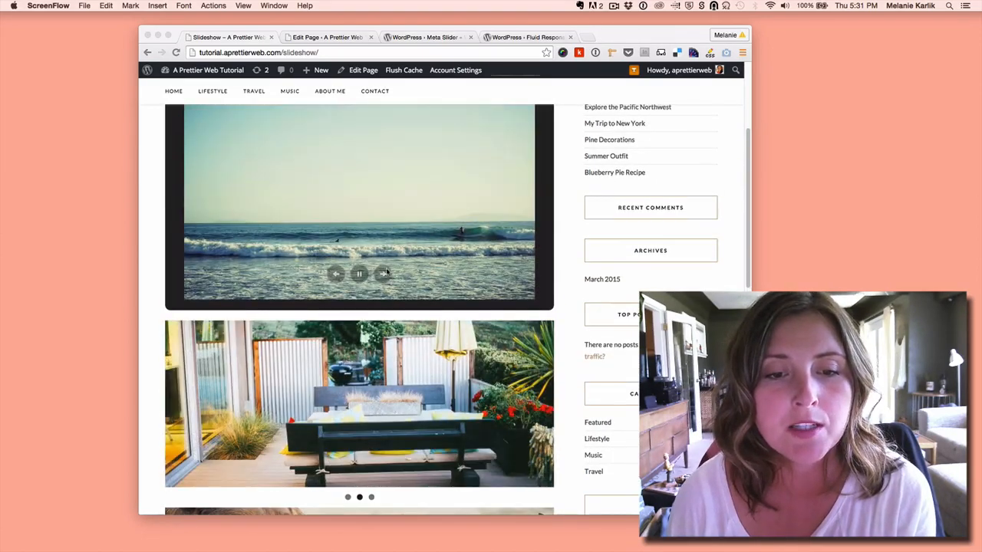
left_click(382, 274)
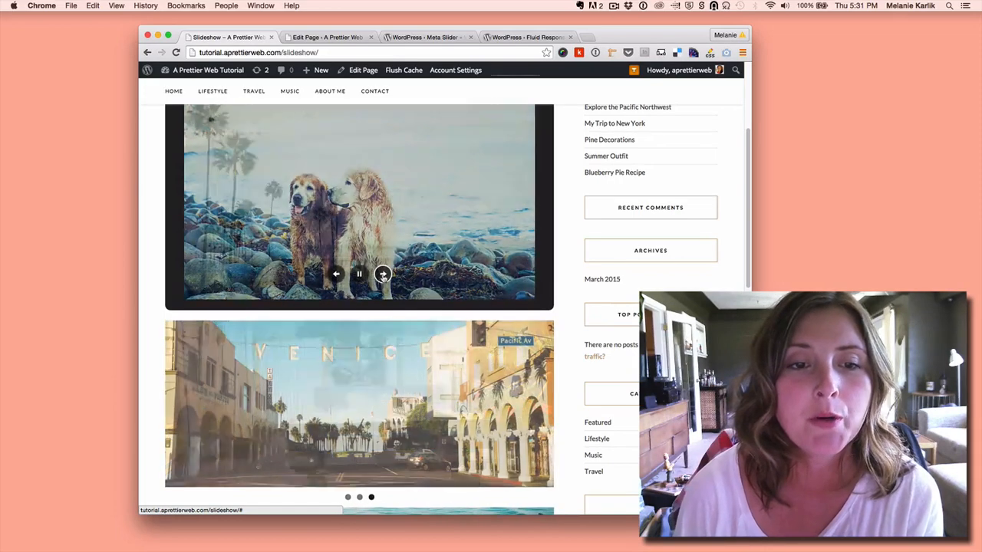
left_click(383, 273)
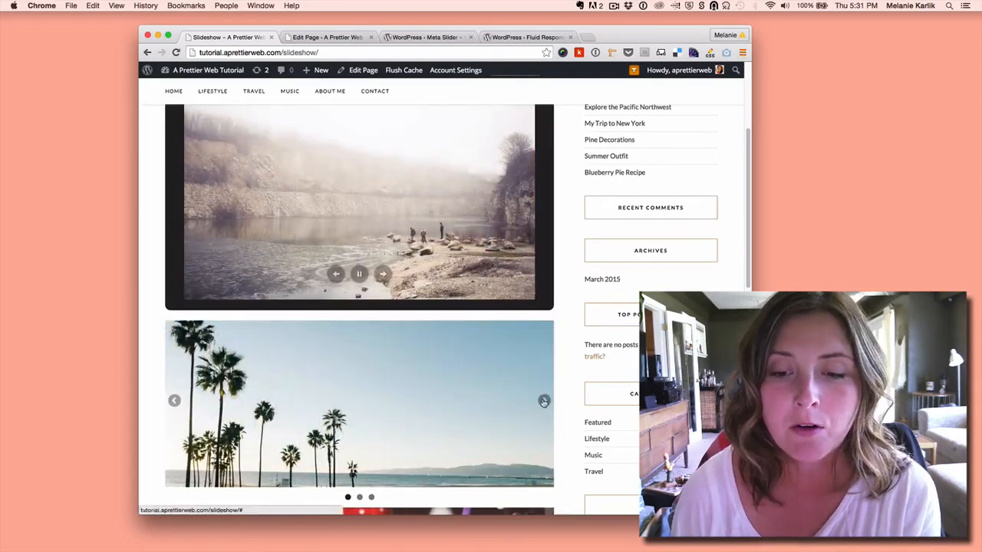
left_click(543, 401)
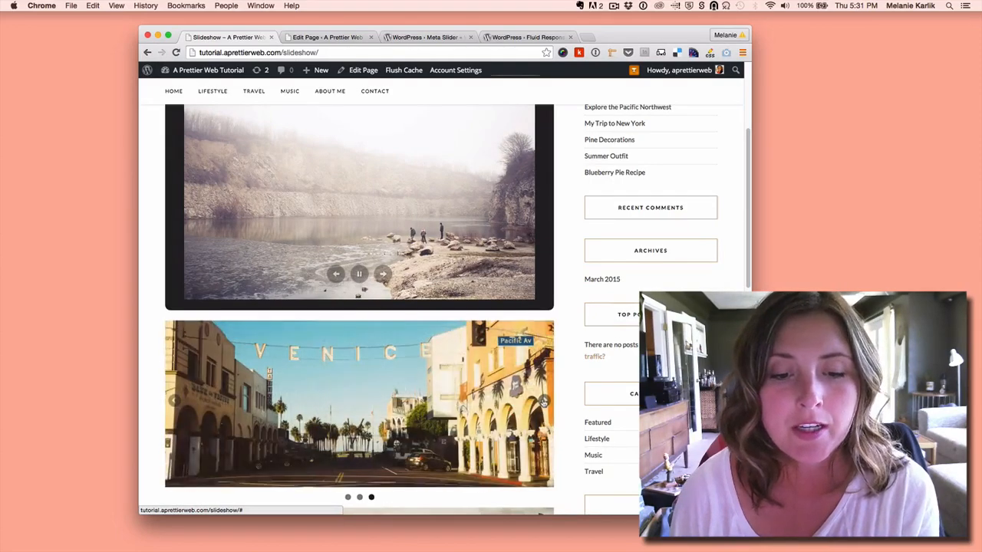
scroll("down", 3)
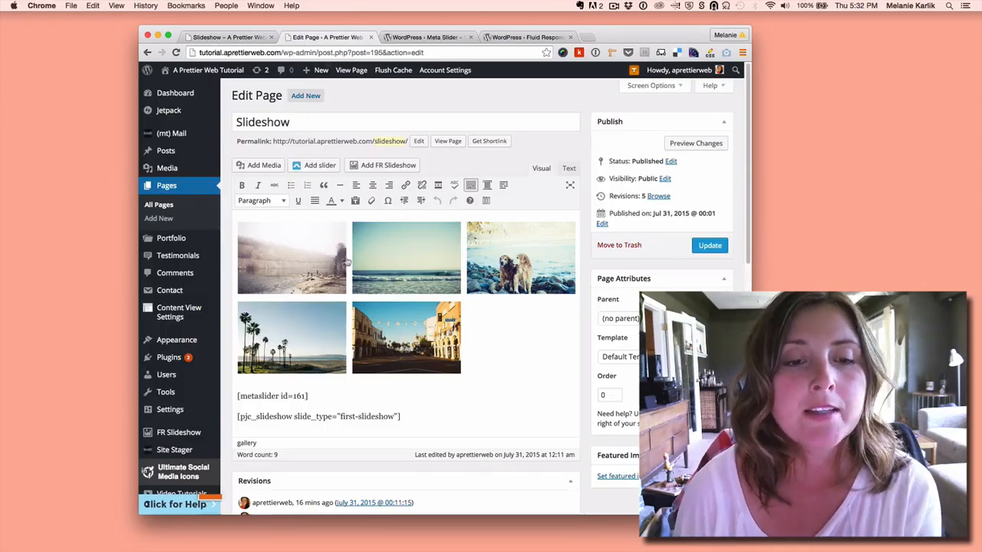
- Delete the old gallery from the page content, leaving the two slider shortcodes
left_click(405, 257)
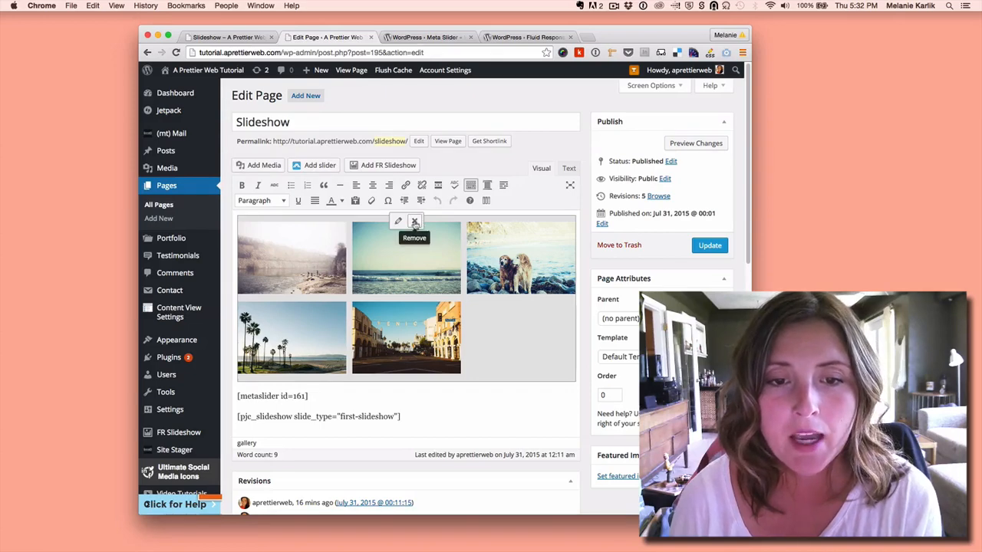
left_click(415, 221)
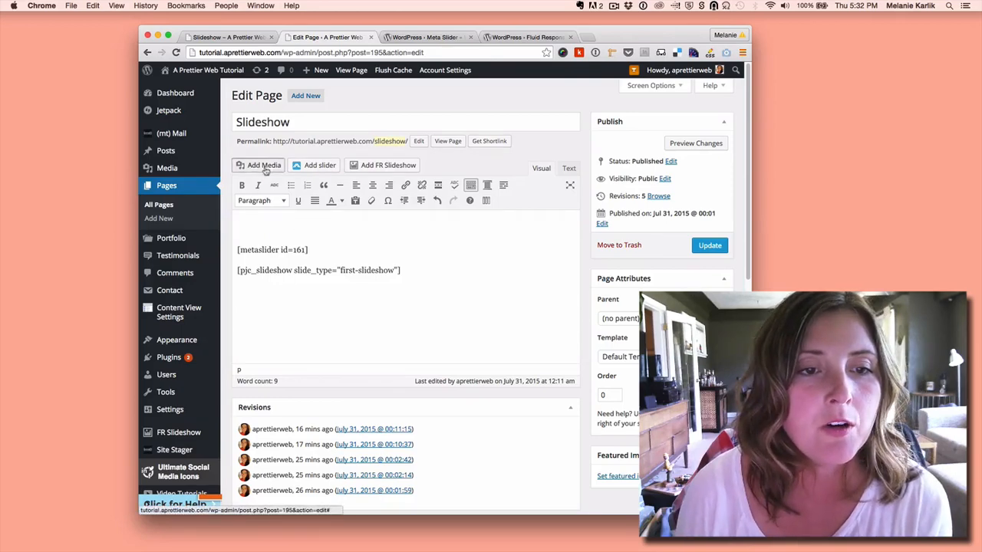
- Create a new gallery from five photos chosen in the media library
left_click(260, 166)
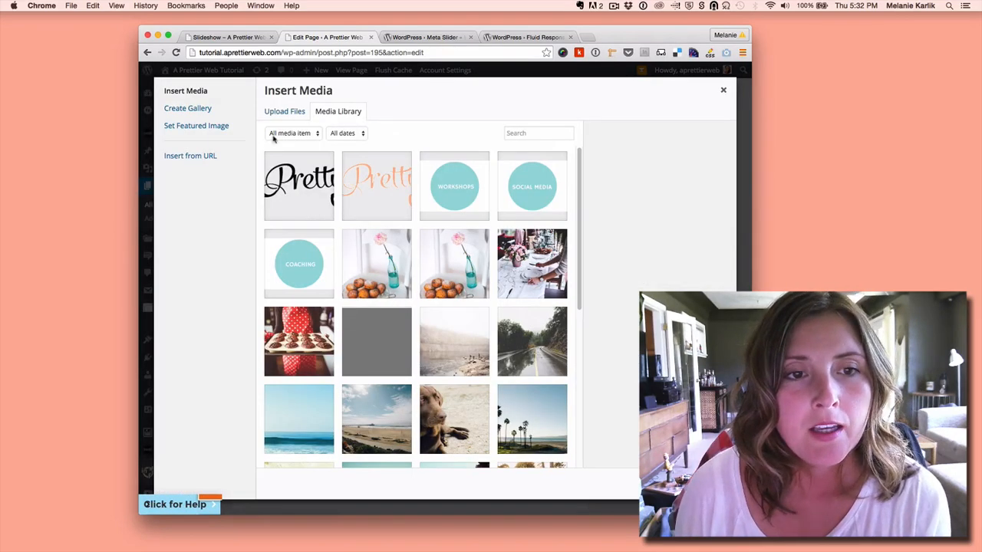
mouse_move(187, 107)
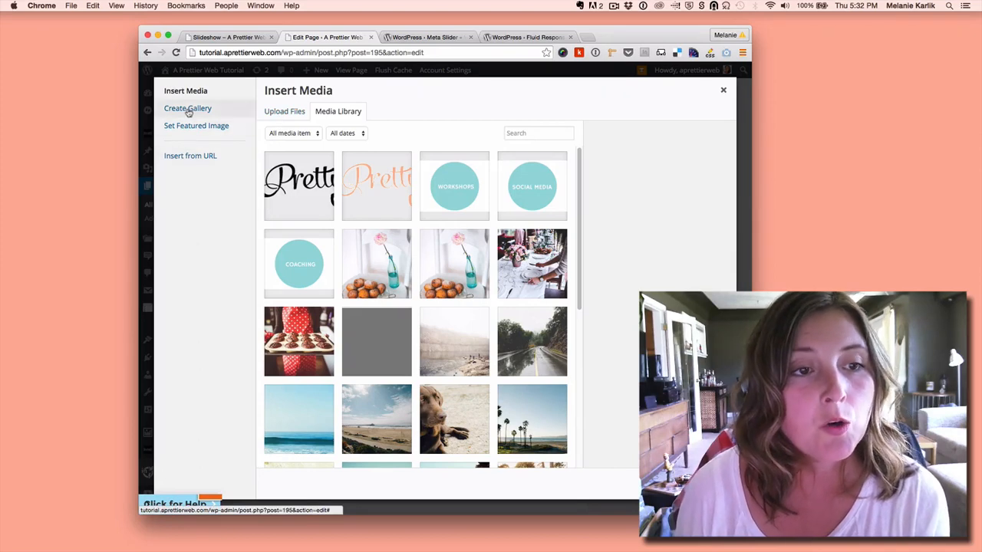
left_click(188, 107)
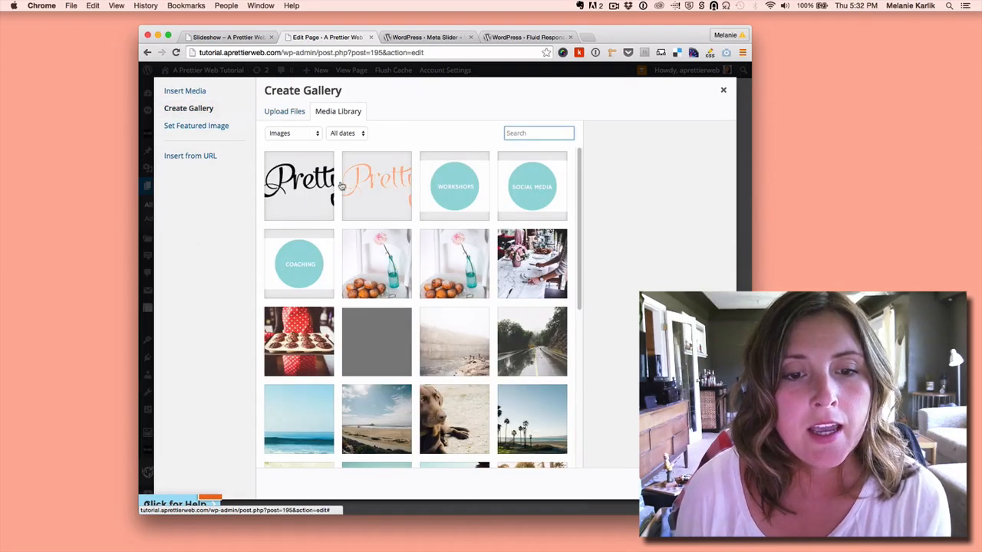
left_click(532, 162)
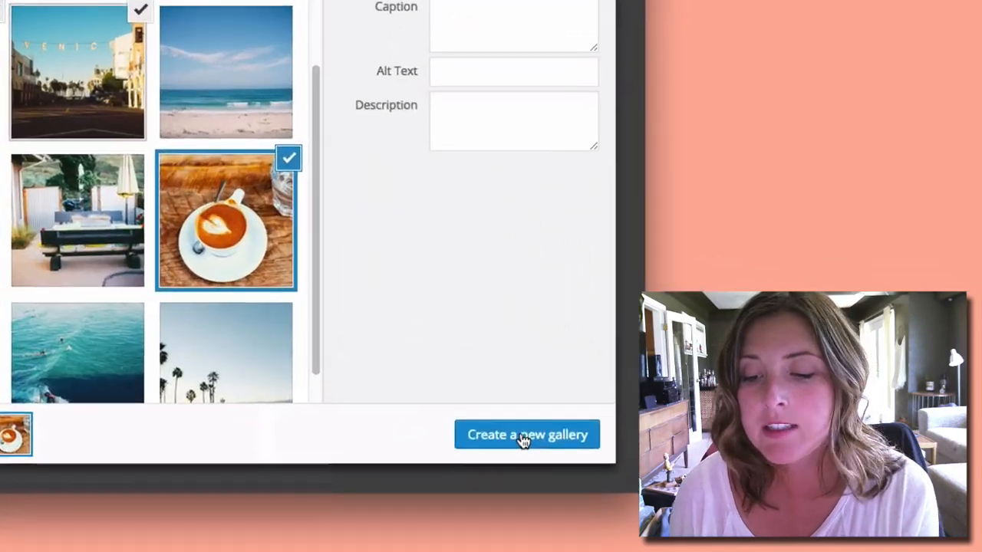
left_click(528, 434)
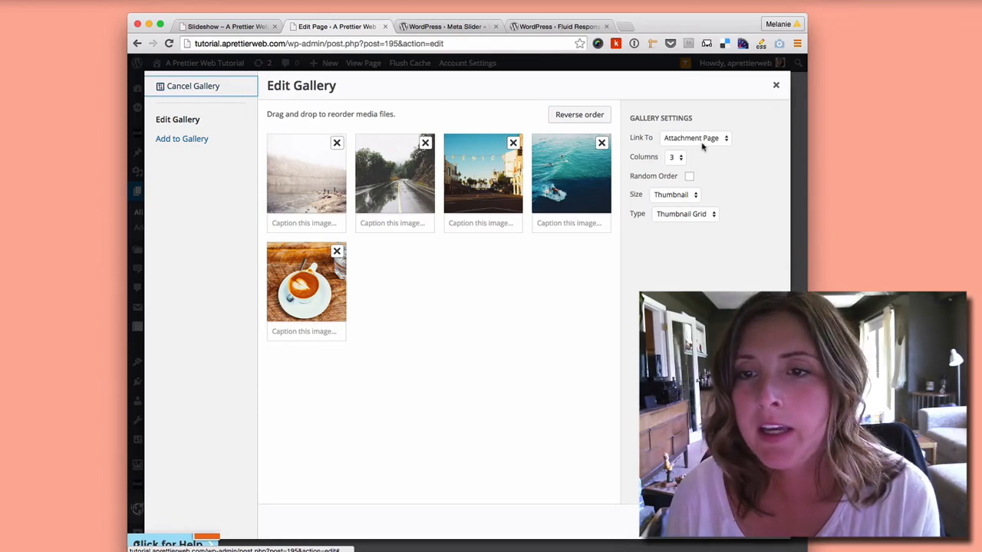
- Set the gallery to Link To None and Type Slideshow, and insert it into the page
left_click(694, 138)
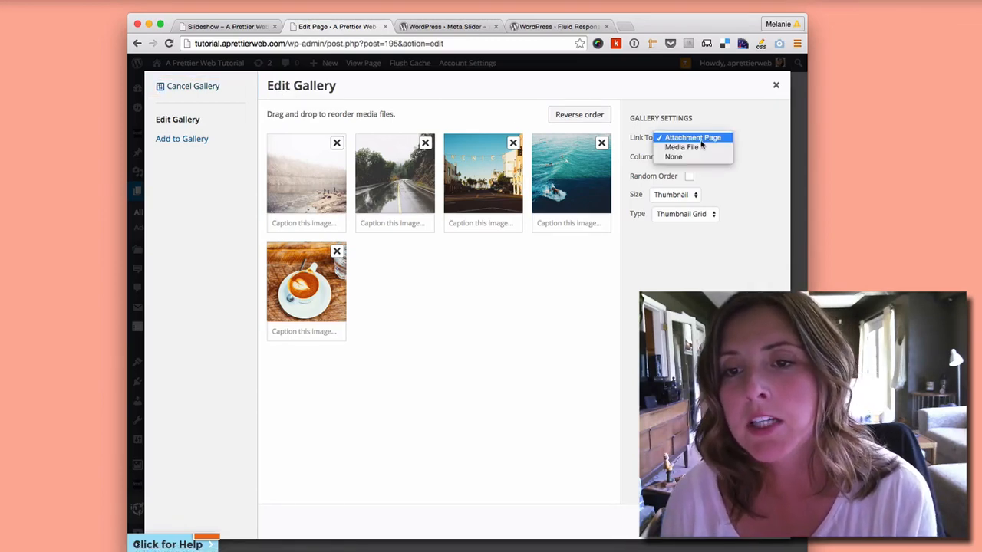
mouse_move(673, 157)
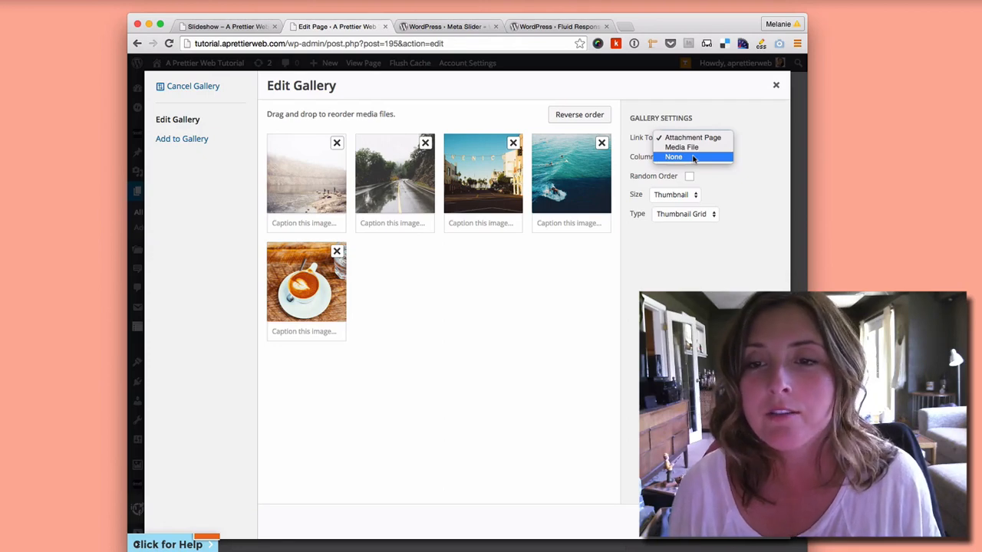
left_click(674, 156)
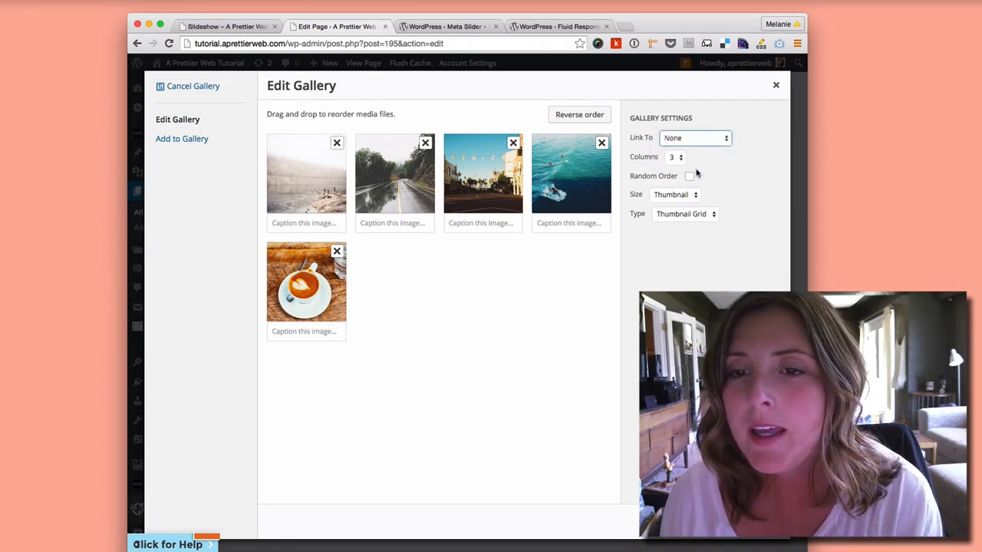
left_click(674, 157)
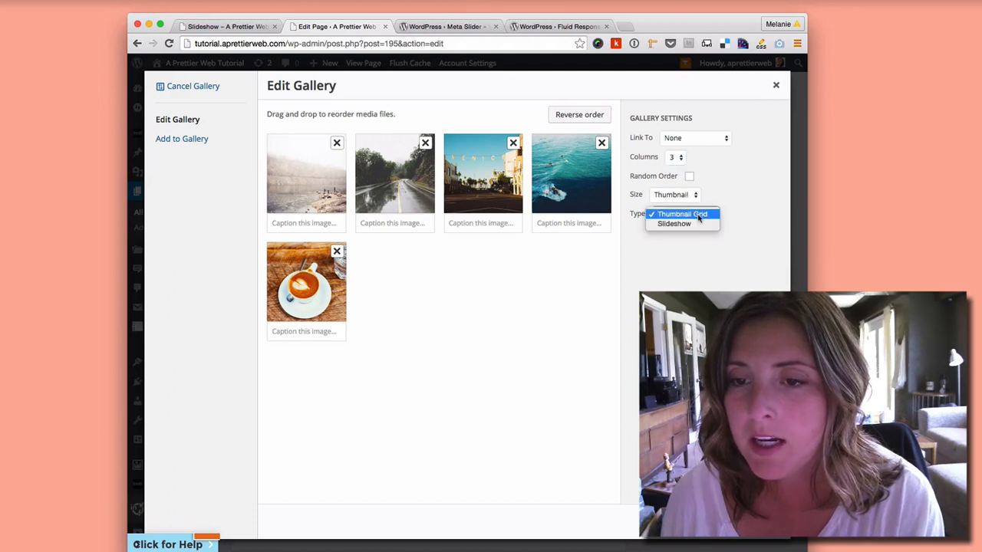
left_click(672, 224)
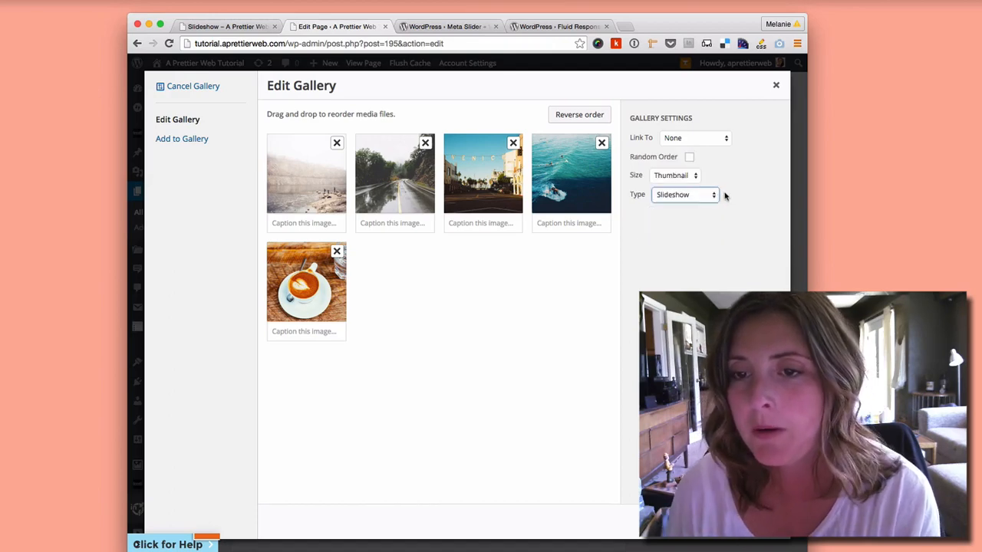
mouse_move(675, 175)
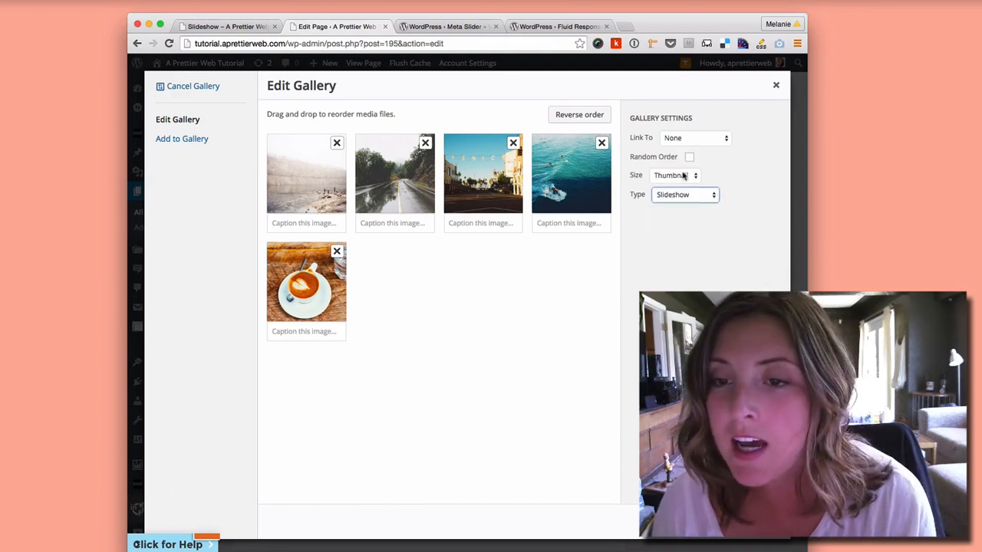
left_click(674, 175)
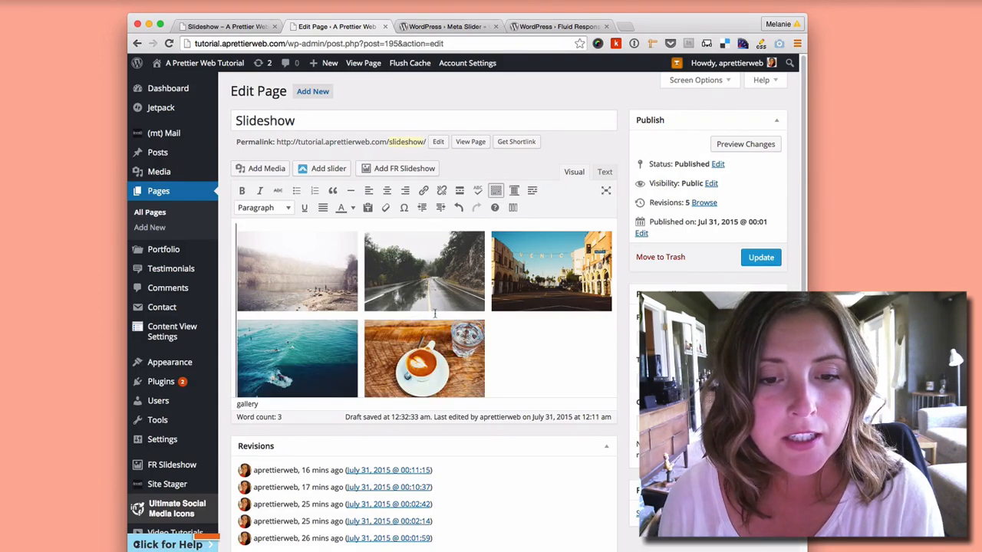
- Update the page so the new gallery slideshow goes live
scroll("down", 3)
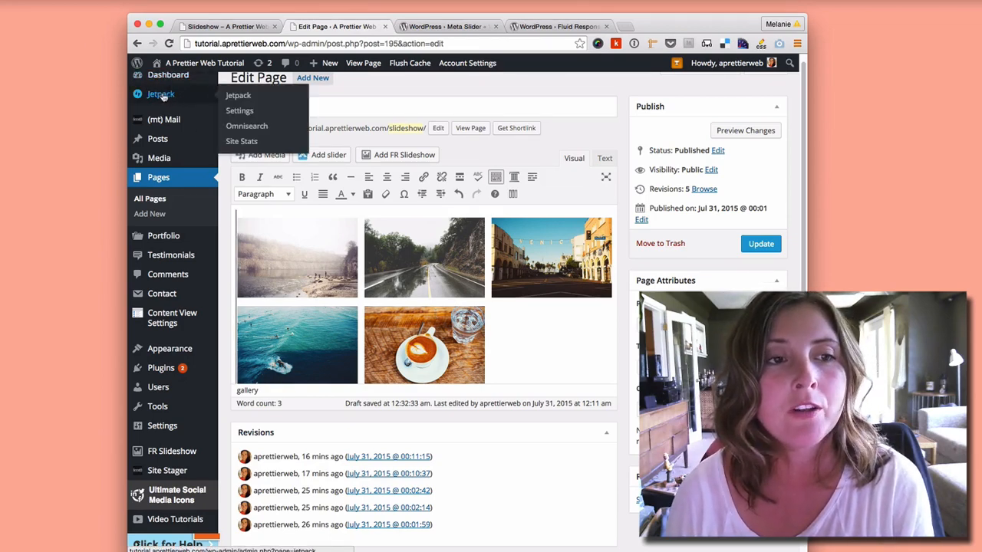
mouse_move(758, 261)
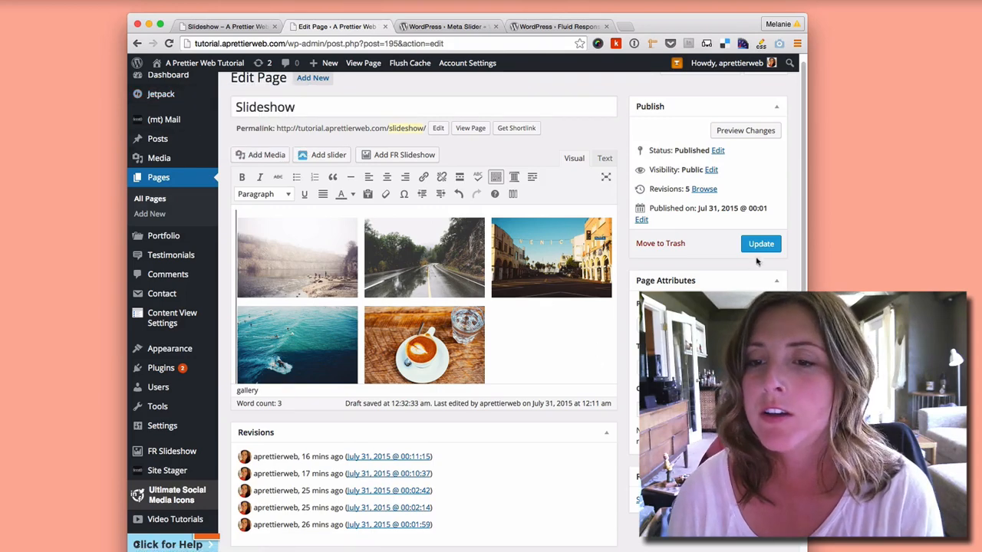
left_click(761, 244)
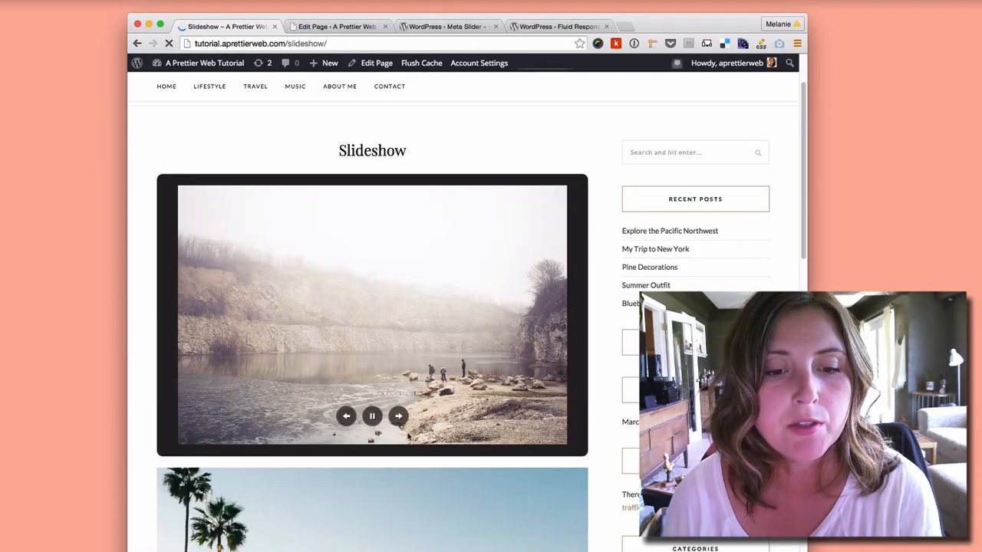
- Advance the gallery slideshow through its photos, then view the Meta Slider sliders further down
left_click(397, 416)
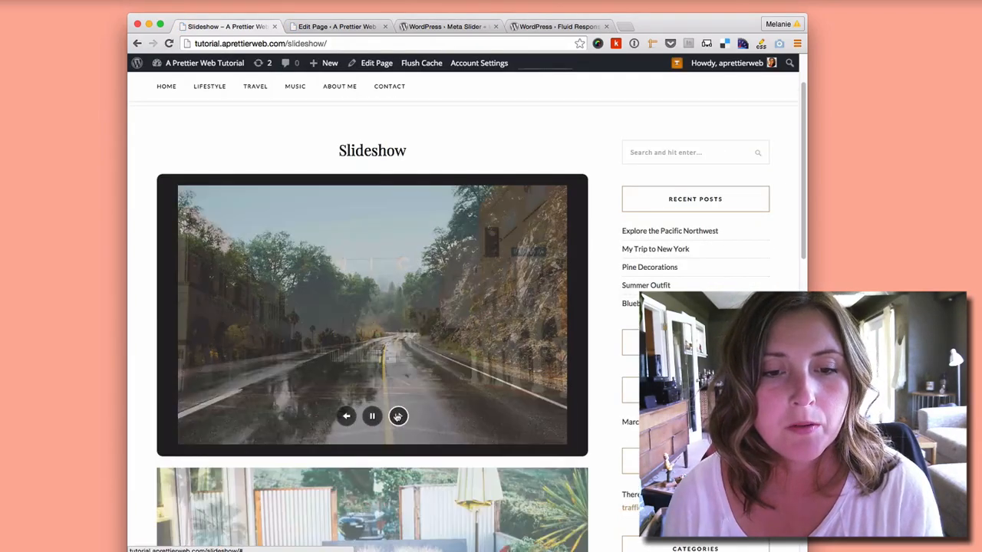
left_click(398, 418)
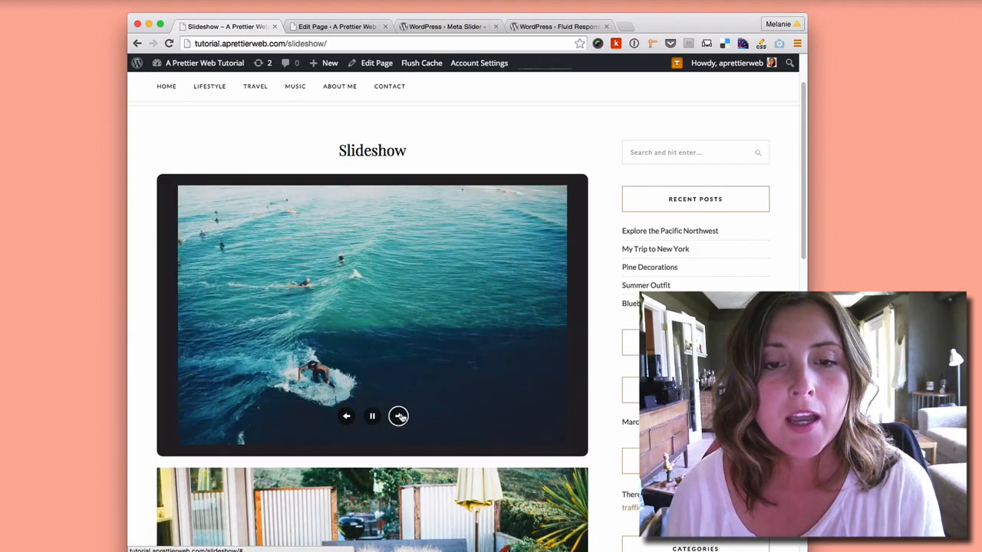
left_click(399, 417)
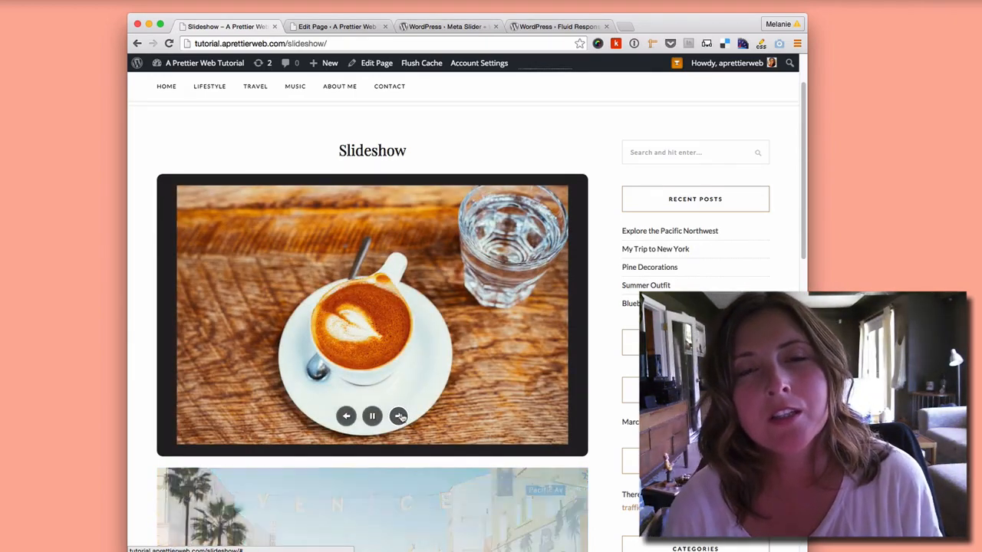
left_click(399, 417)
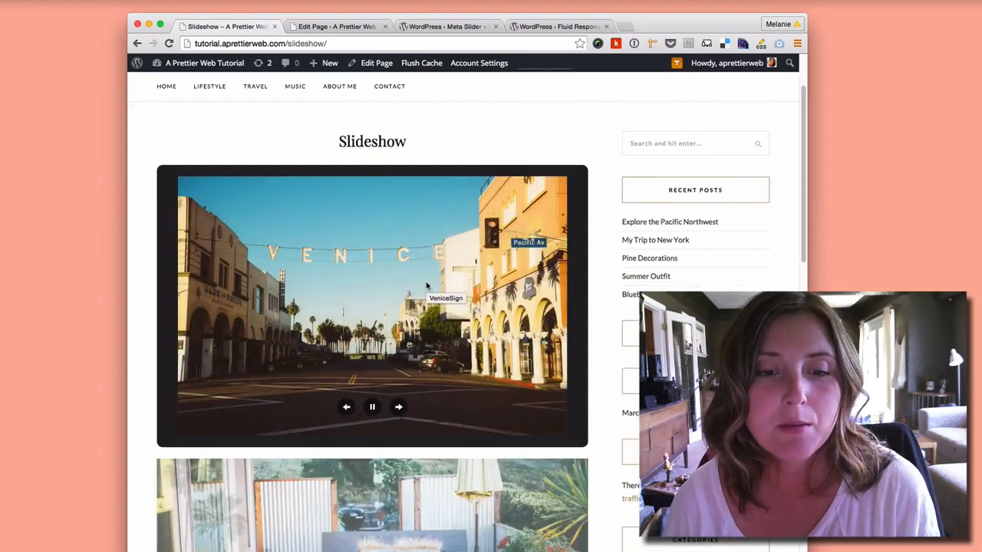
scroll("down", 3)
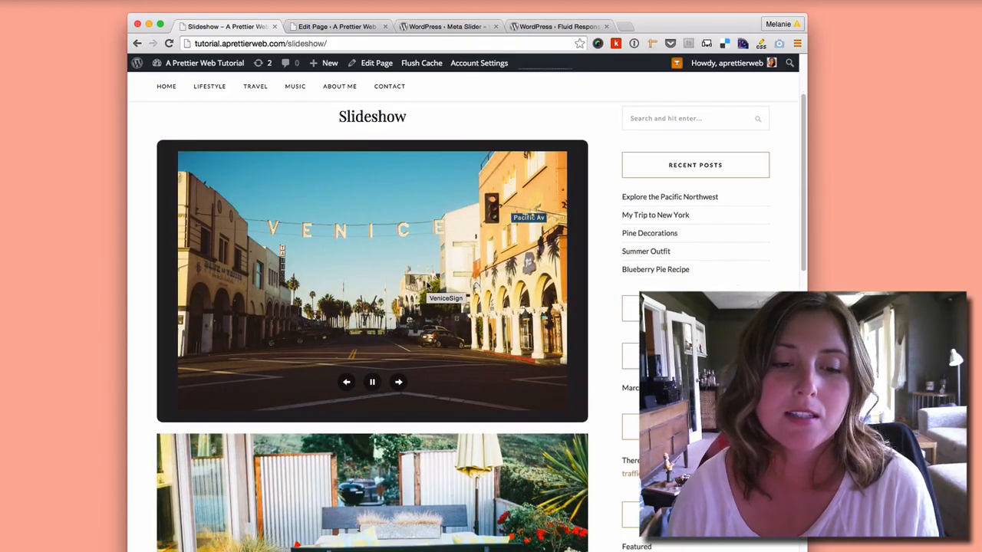
scroll("down", 3)
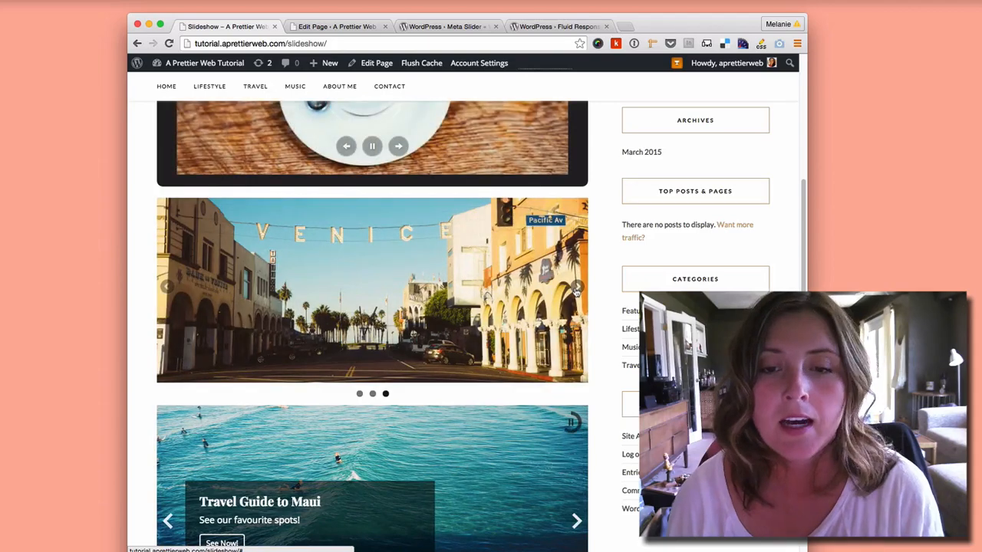
- View the Meta Slider listing on WordPress.org, then return to the Slideshow page editor
left_click(452, 24)
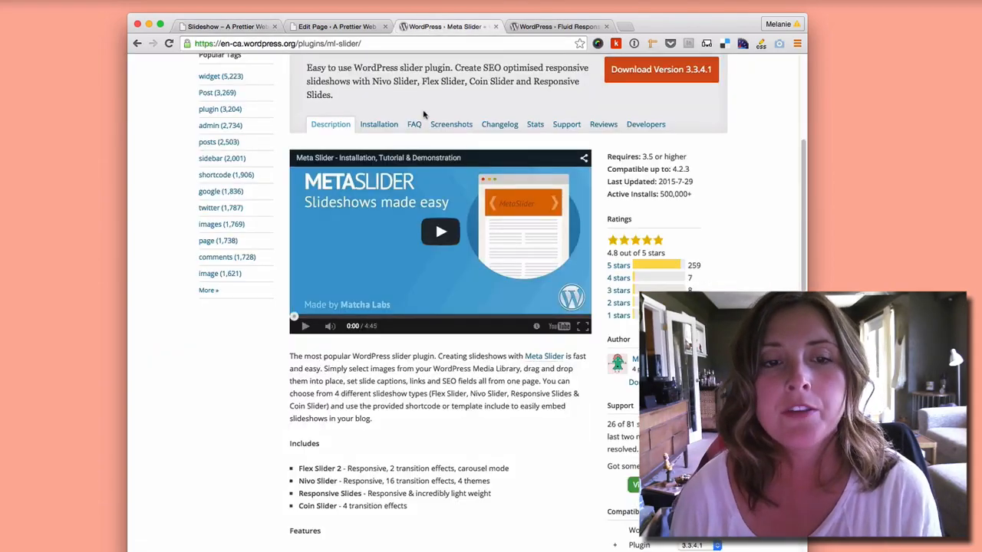
scroll("up", 3)
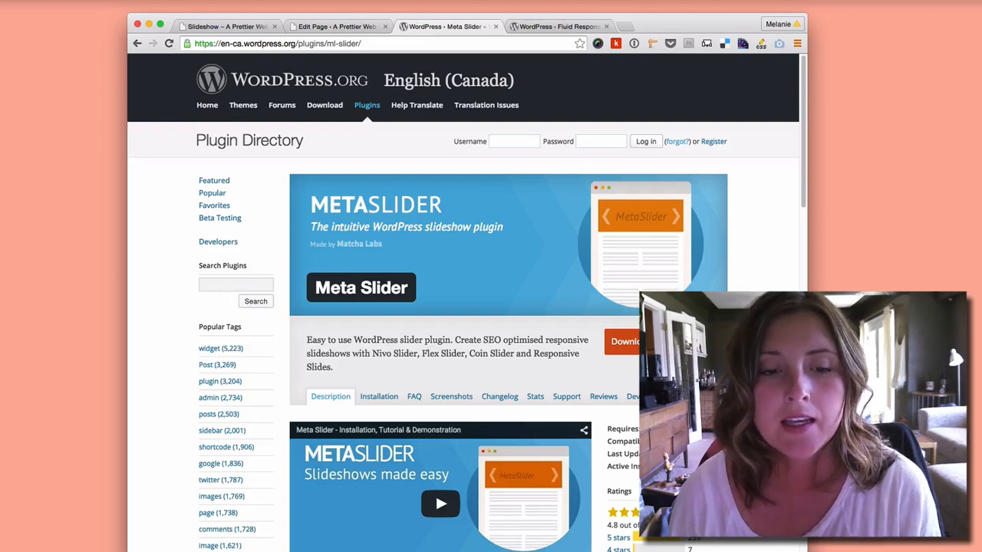
mouse_move(372, 371)
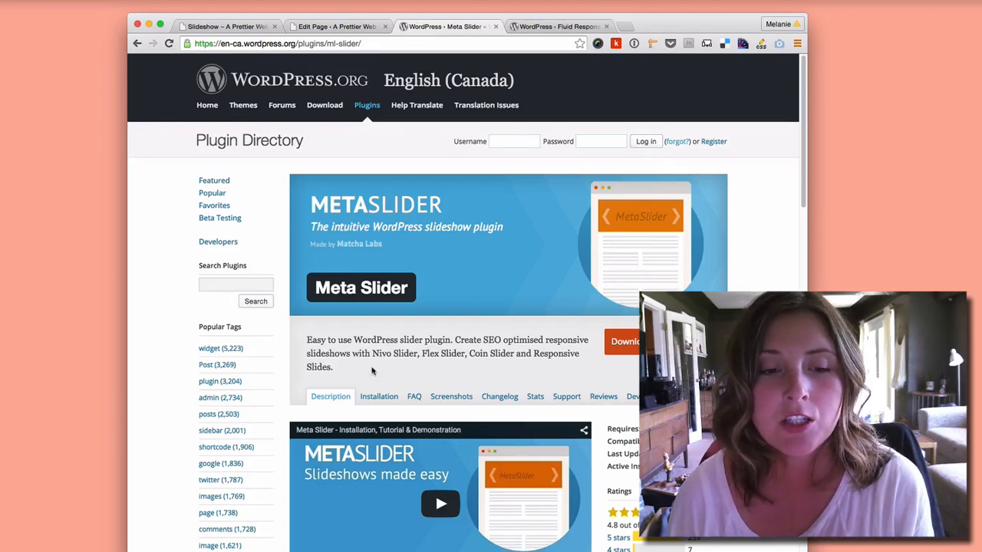
mouse_move(497, 362)
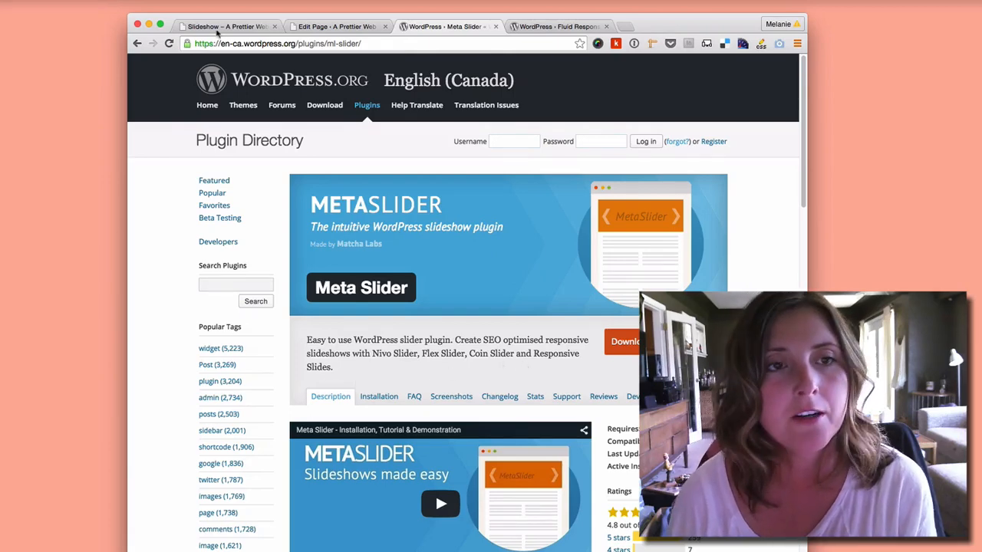
left_click(337, 24)
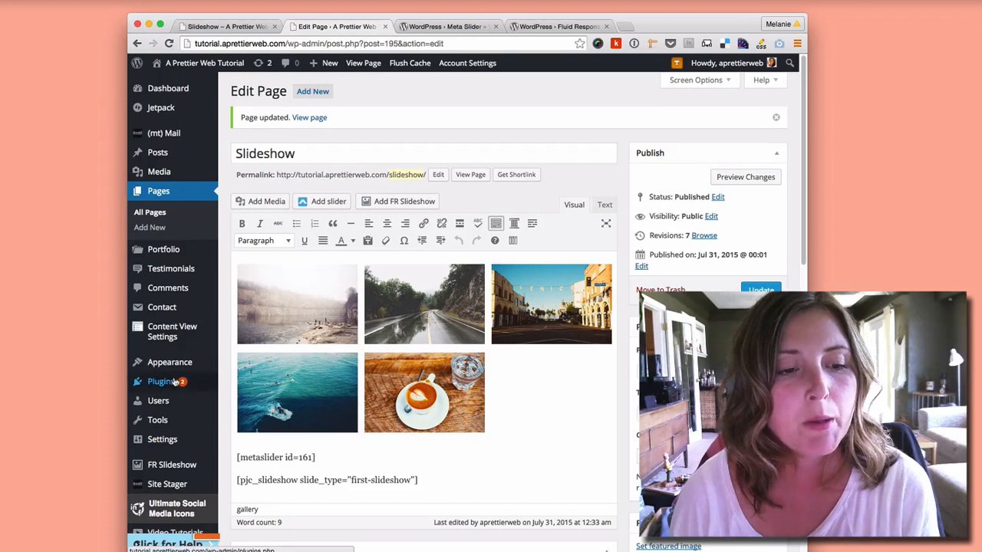
- Switch from the page editor's shortcodes to the live Slideshow page and back
left_click(439, 25)
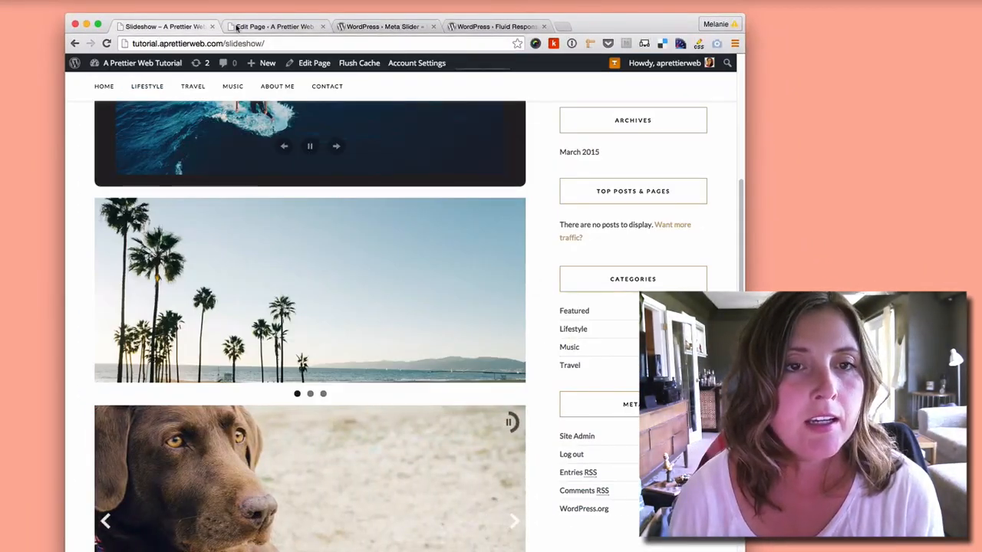
left_click(276, 25)
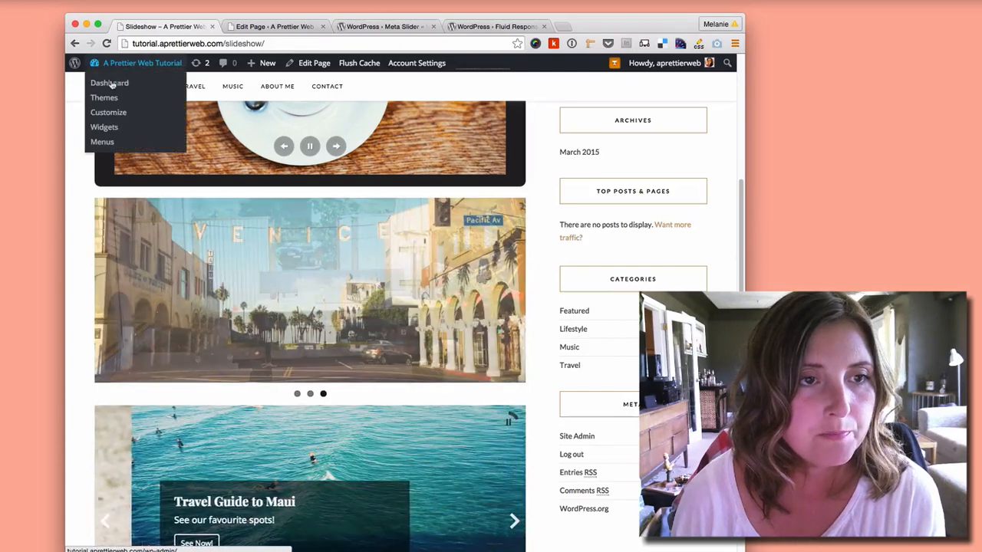
- Go to the admin Dashboard and open the Meta Slider screen for Slider 1
left_click(105, 76)
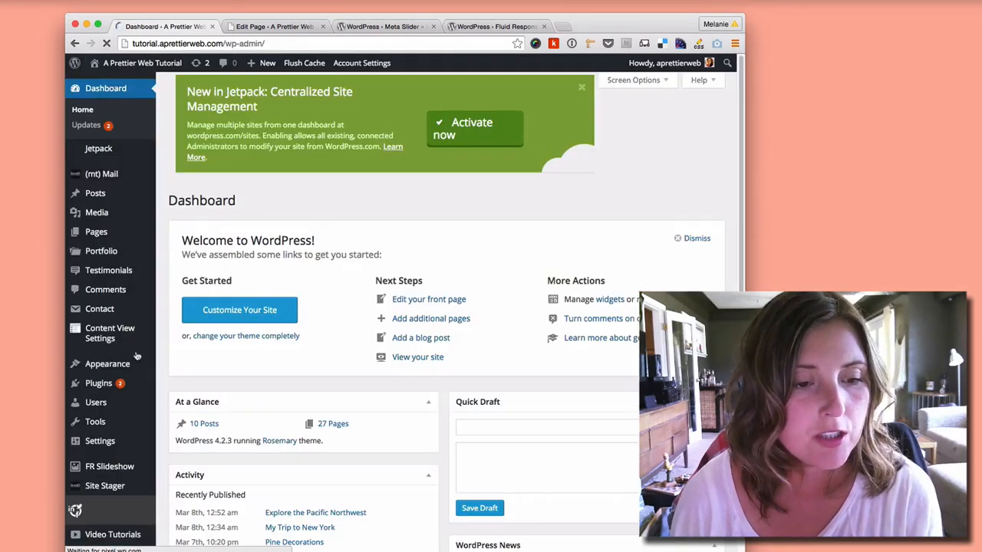
scroll("down", 3)
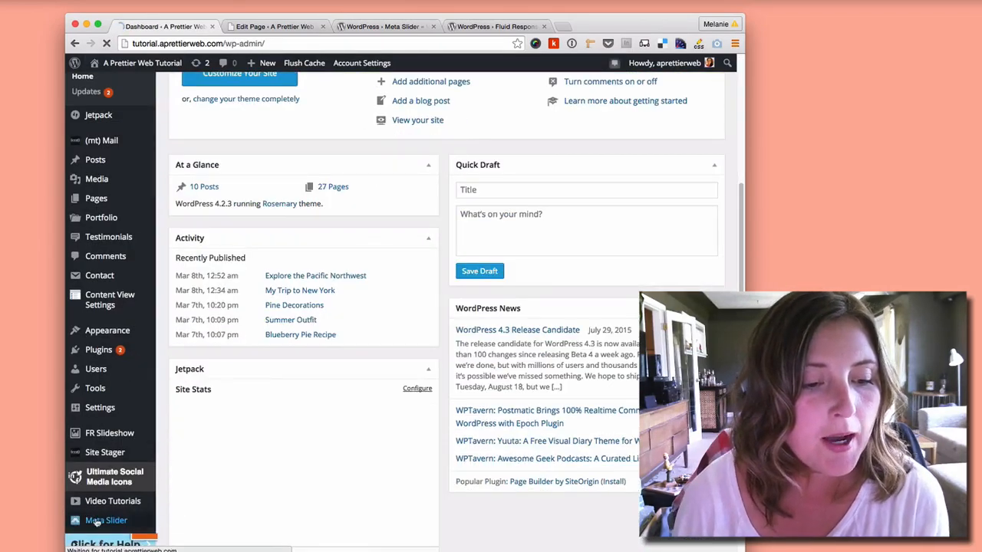
left_click(105, 522)
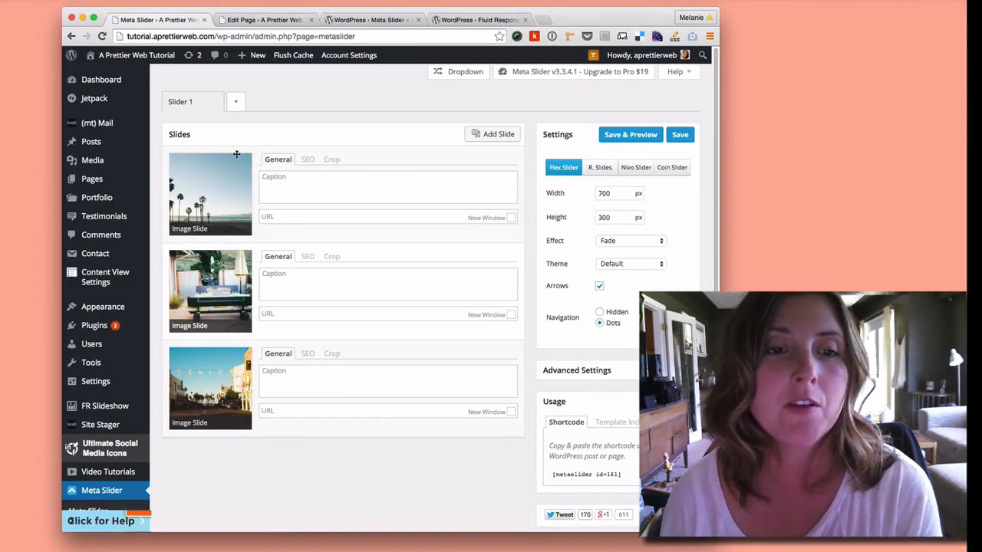
- Add the glass-with-pink-flowers photo from the Media Library as Slider 1's fourth slide
scroll("down", 3)
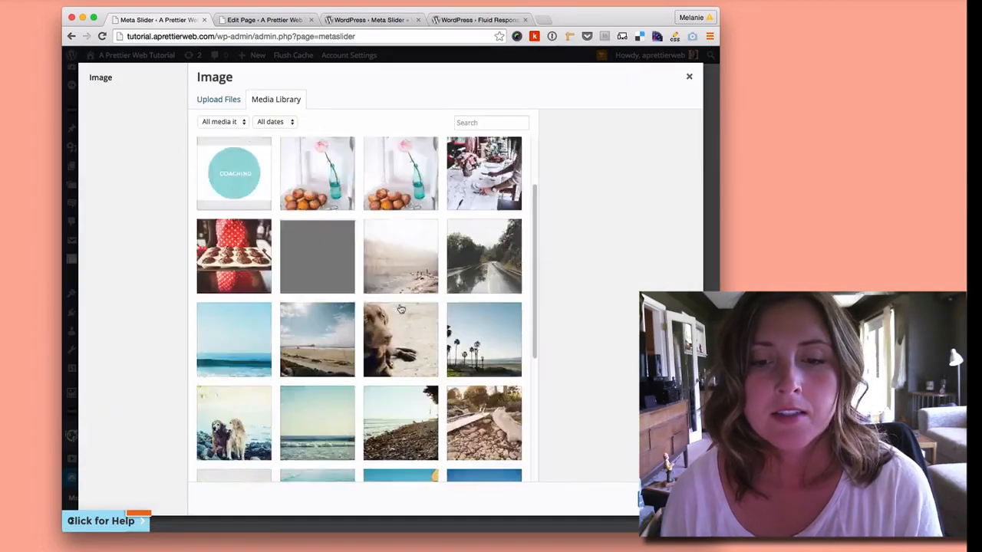
left_click(400, 156)
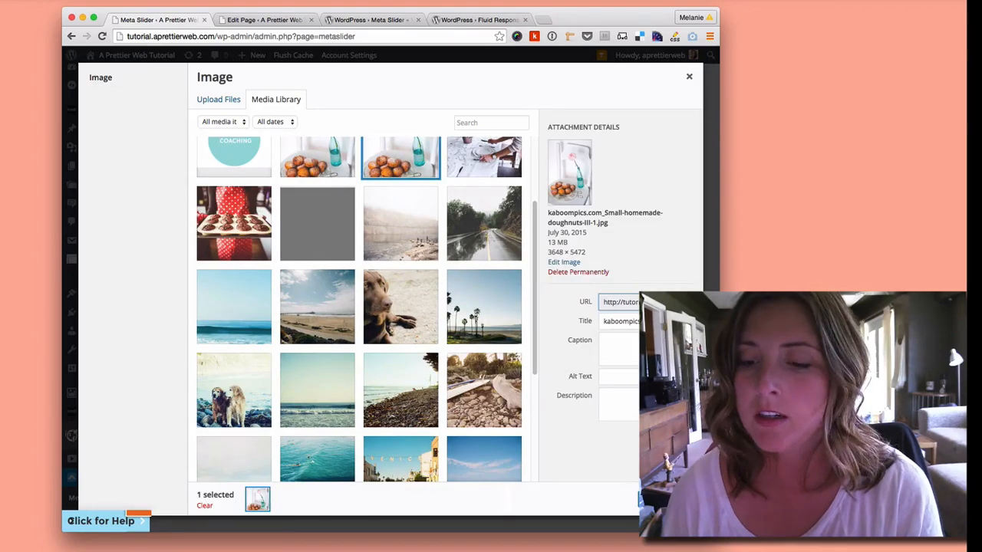
left_click(689, 77)
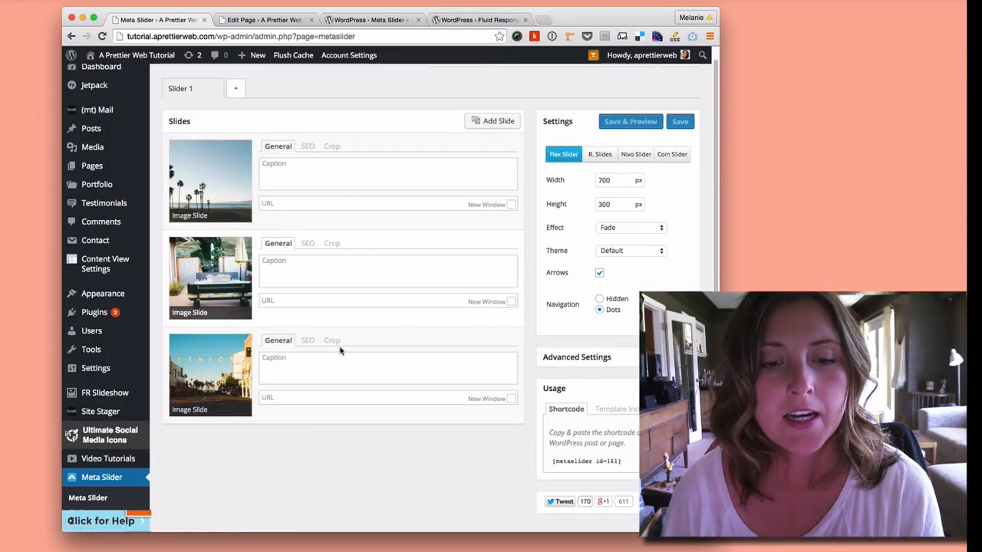
left_click(491, 119)
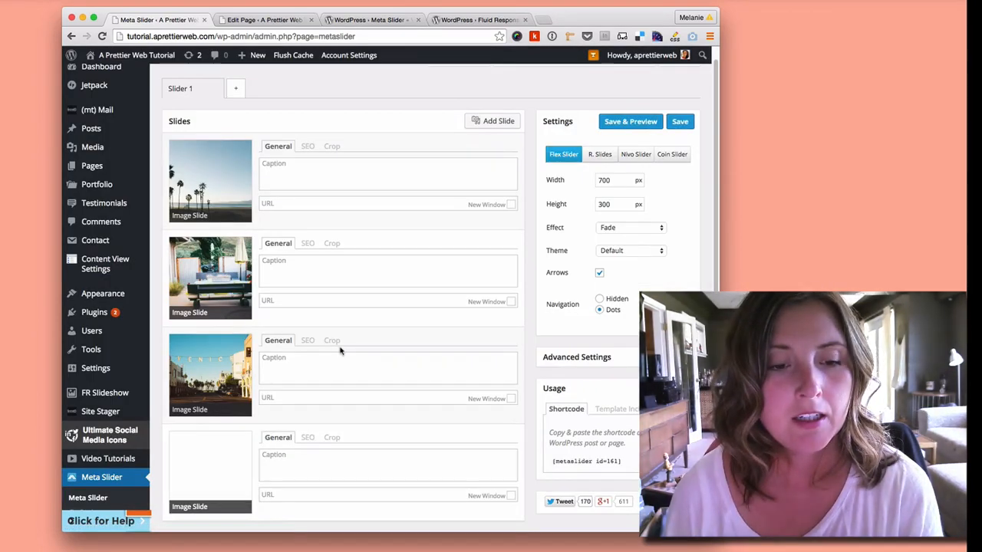
scroll("down", 3)
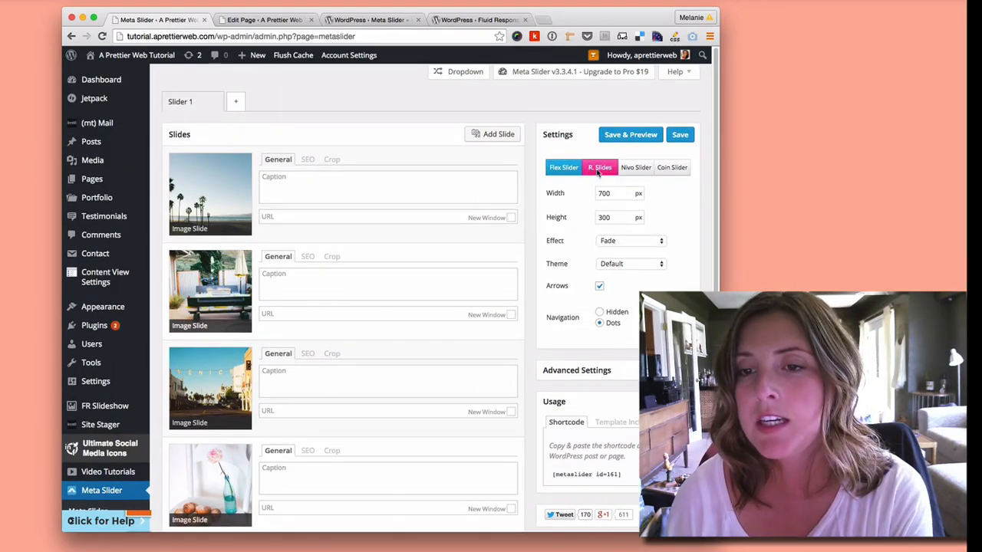
- Review Slider 1's type, size, effect and Advanced Settings down to the Usage shortcode metaslider id=161
left_click(635, 167)
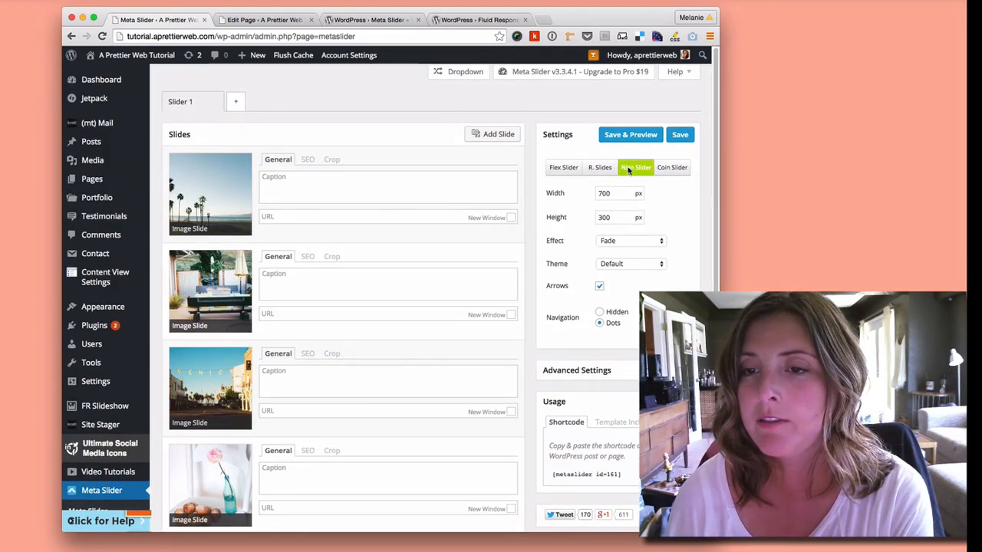
left_click(563, 168)
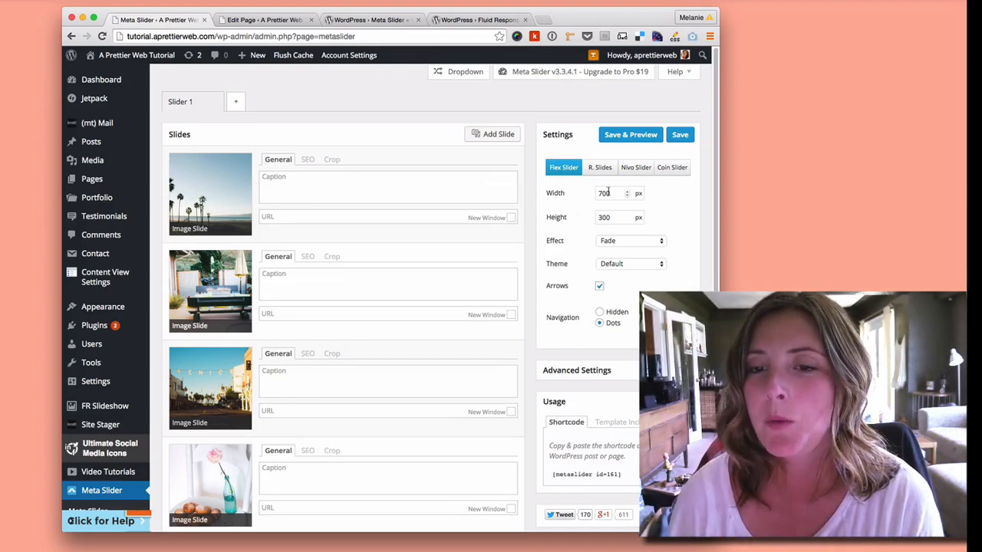
scroll("down", 3)
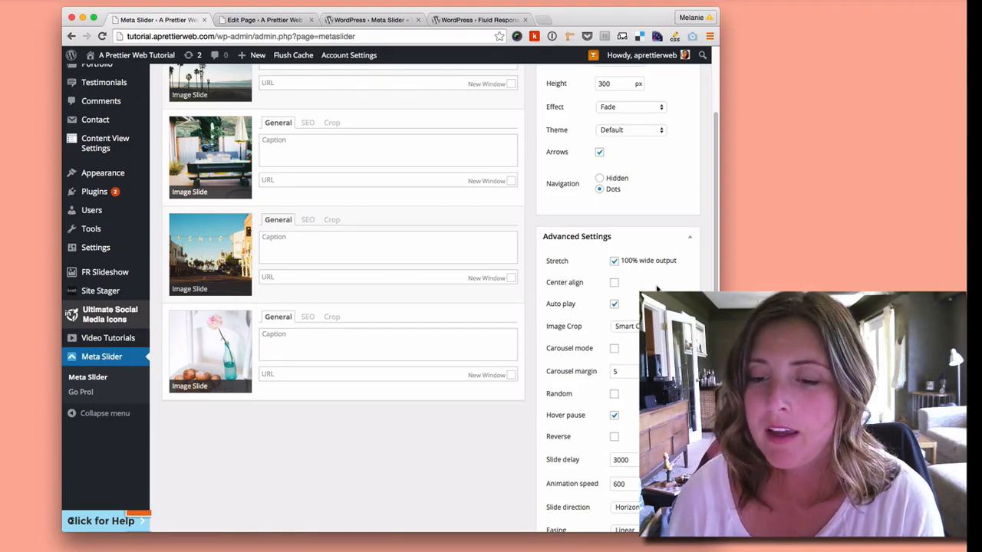
scroll("down", 3)
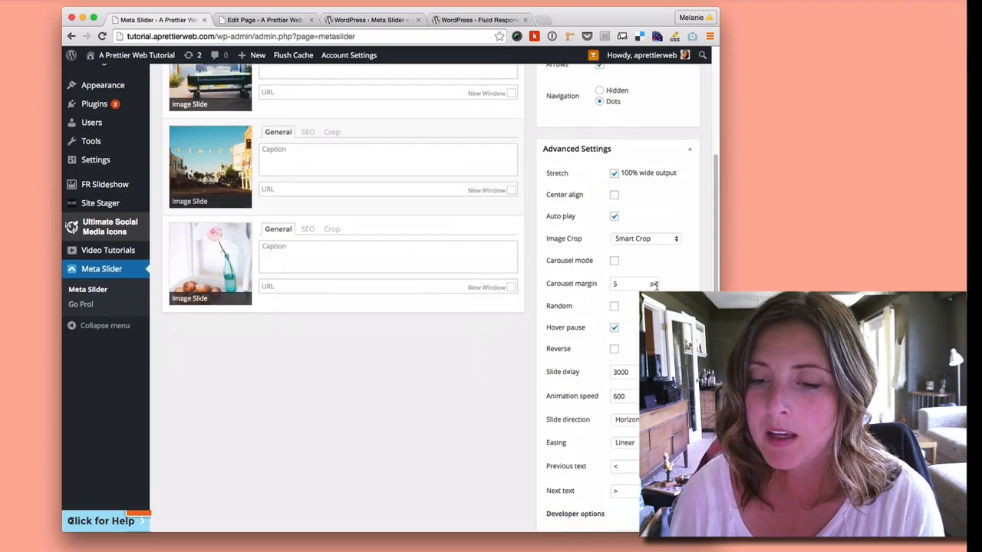
scroll("down", 3)
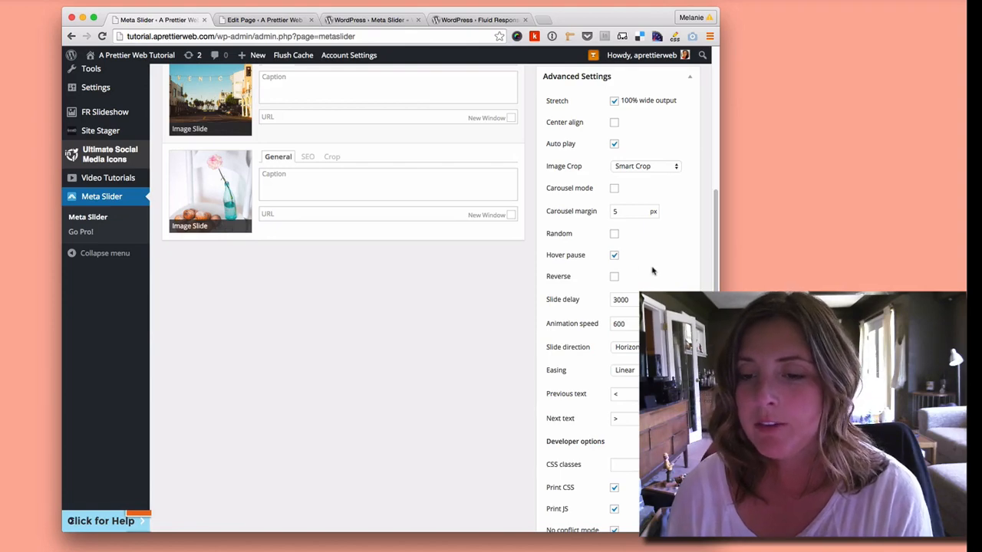
scroll("down", 3)
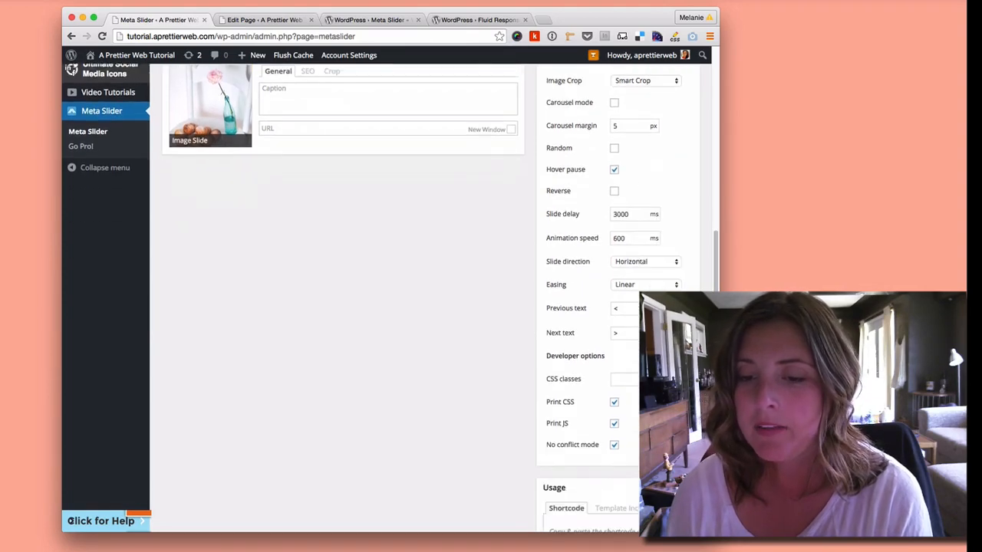
scroll("down", 3)
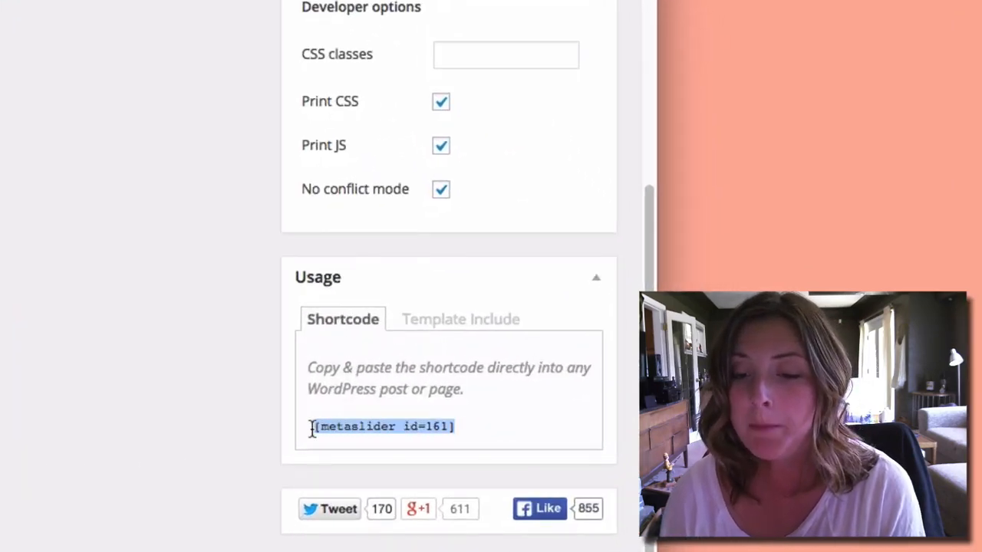
- Copy the metaslider id=161 shortcode and go back to the Slideshow page editor
right_click(382, 427)
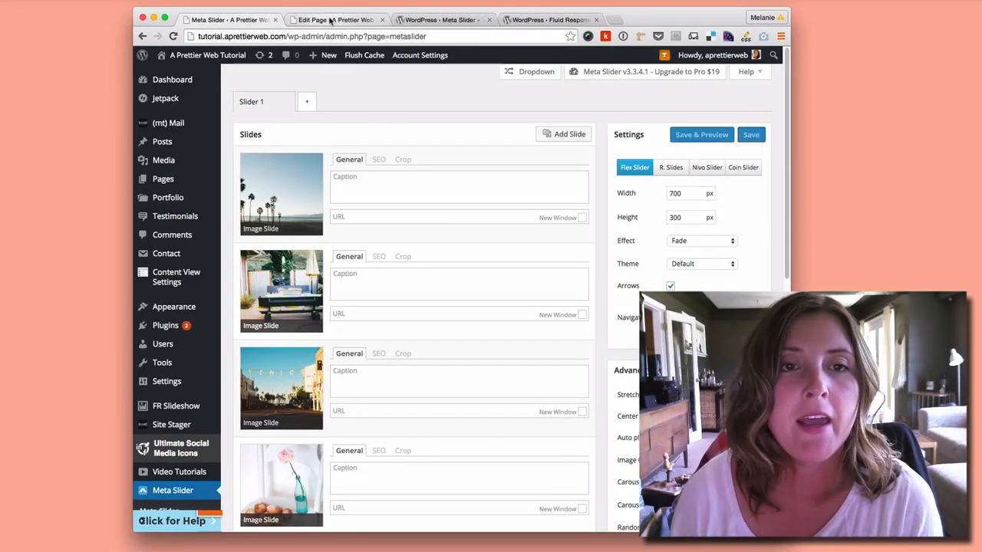
left_click(334, 18)
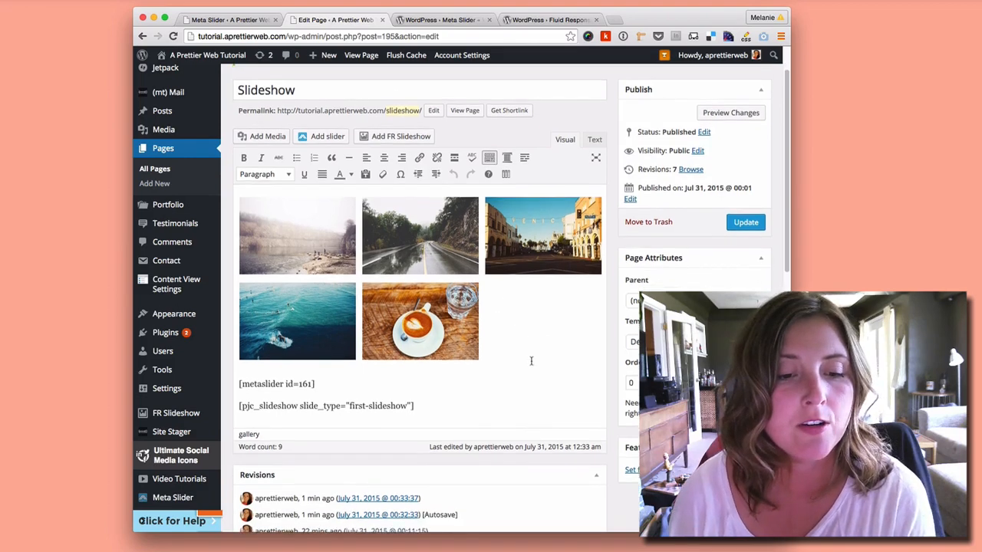
scroll("down", 3)
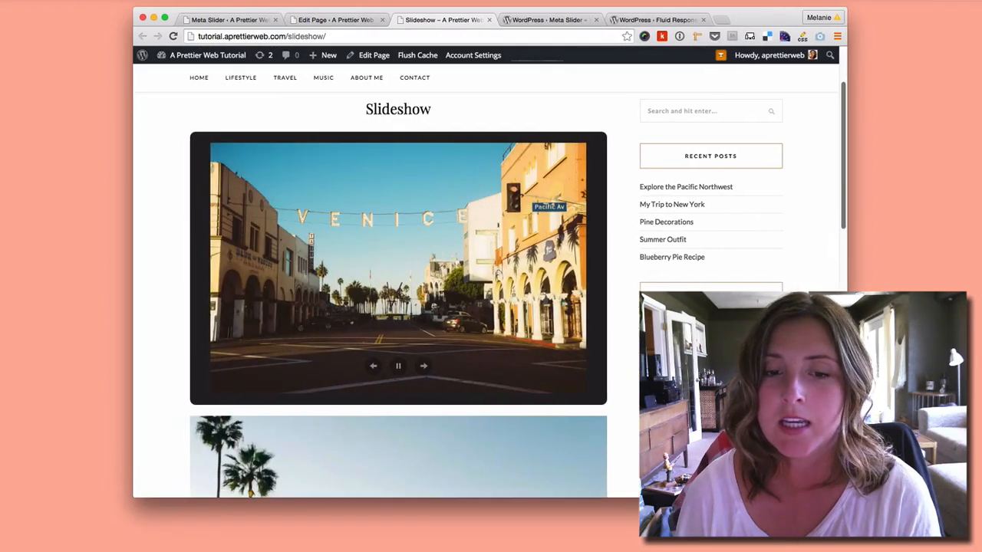
- Scroll through the live Slideshow page's slideshows, then return to the Meta Slider admin for Slider 1
scroll("down", 3)
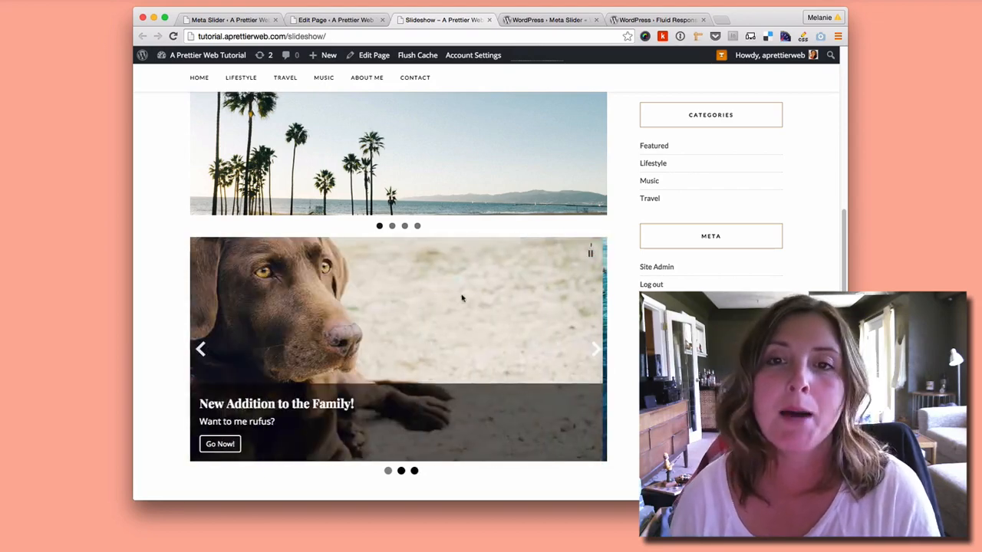
left_click(657, 18)
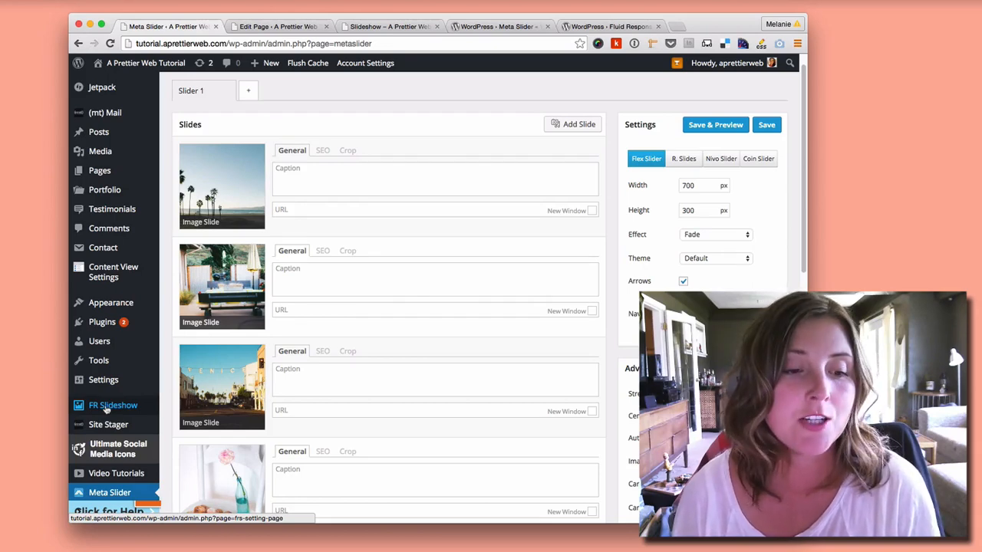
- In the FR Slideshow admin, add a new empty slide to First Slideshow
left_click(114, 405)
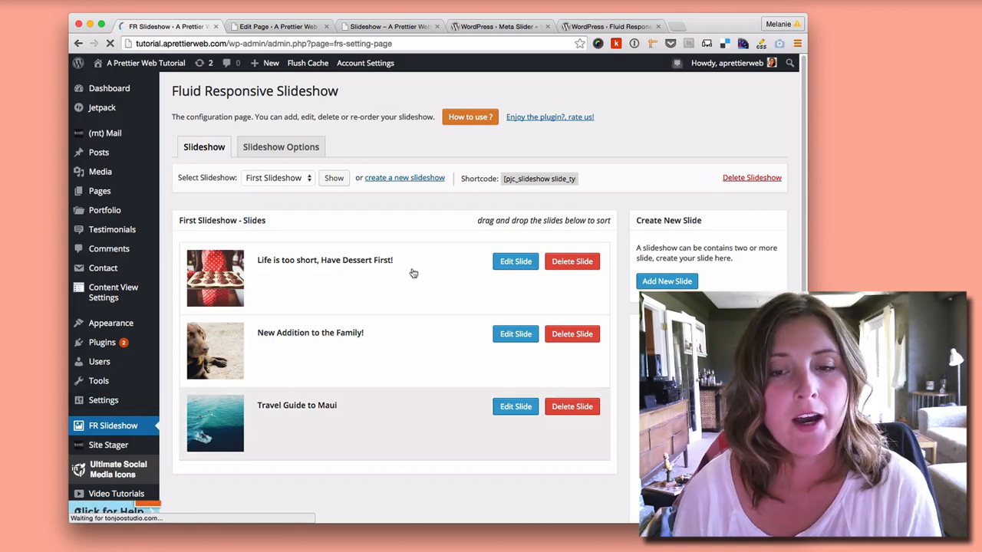
scroll("down", 3)
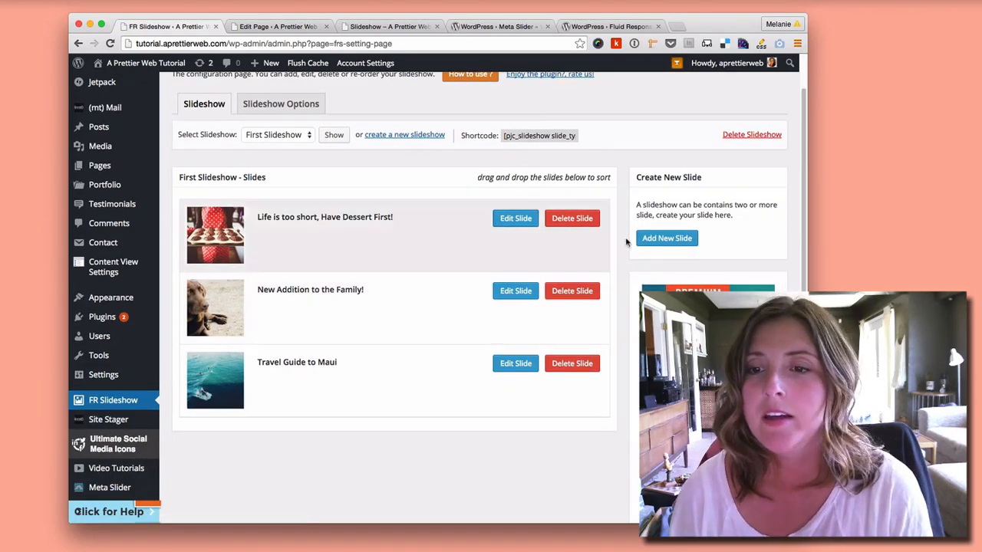
left_click(515, 218)
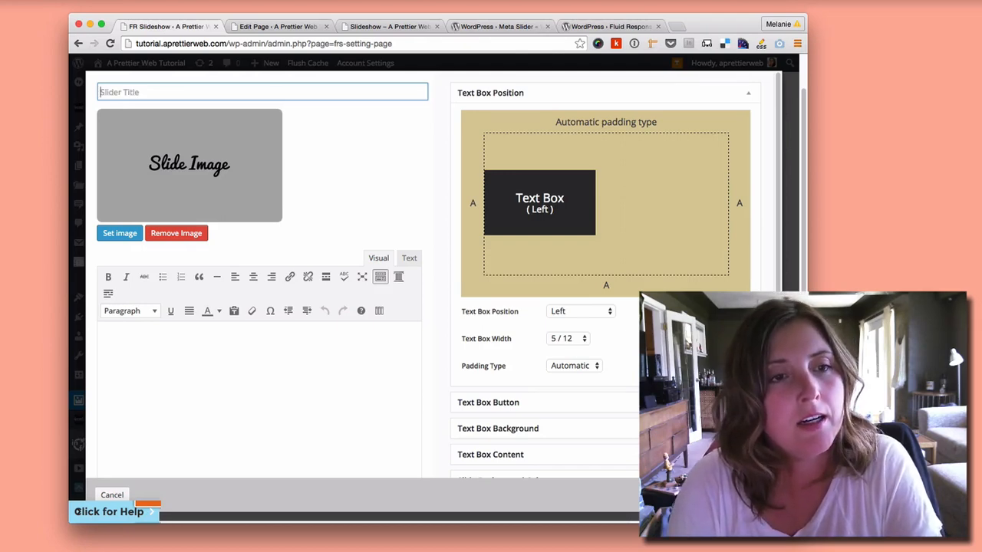
- Title the slide 'Slide Title' and set the terrarium photo from the Media Library as its image
type("Slide Title")
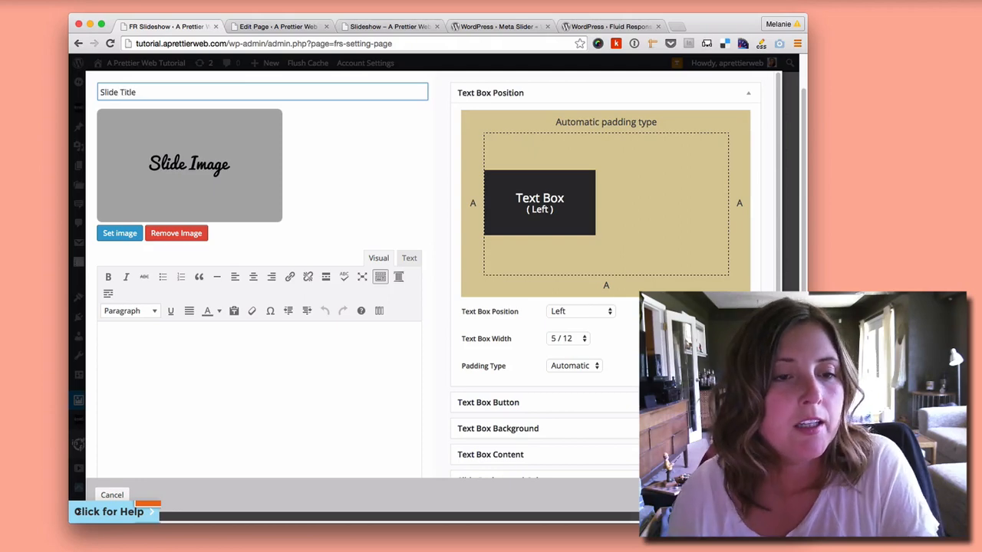
left_click(119, 233)
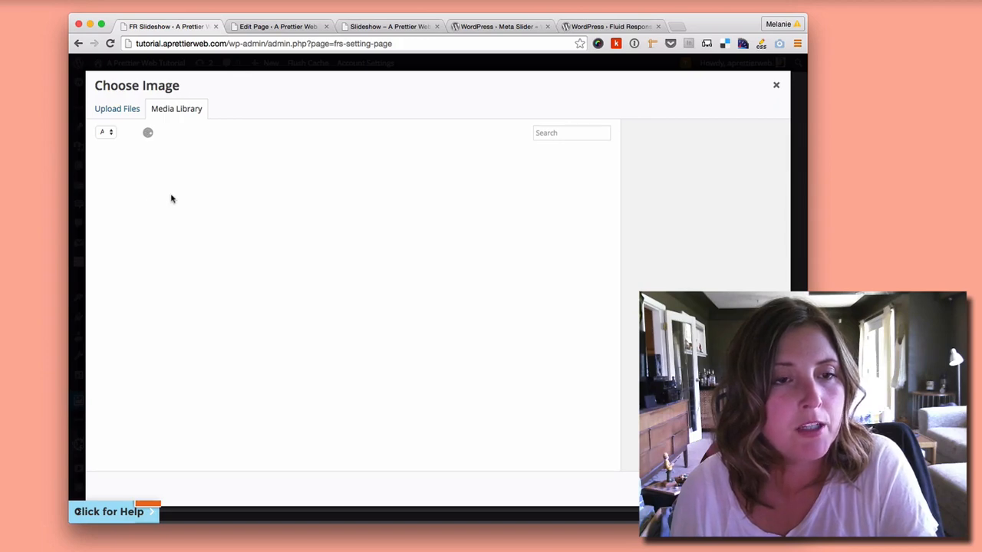
mouse_move(203, 159)
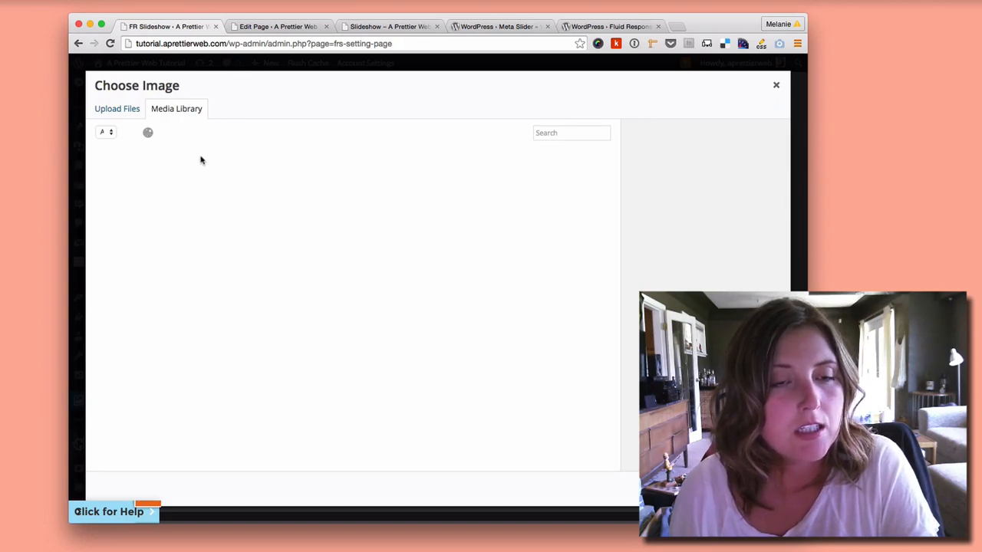
mouse_move(379, 341)
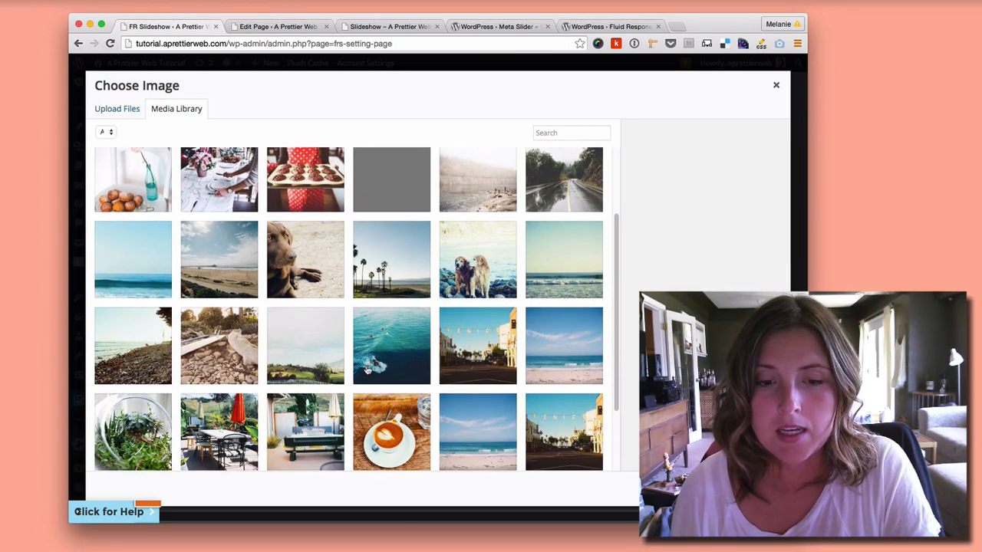
scroll("down", 3)
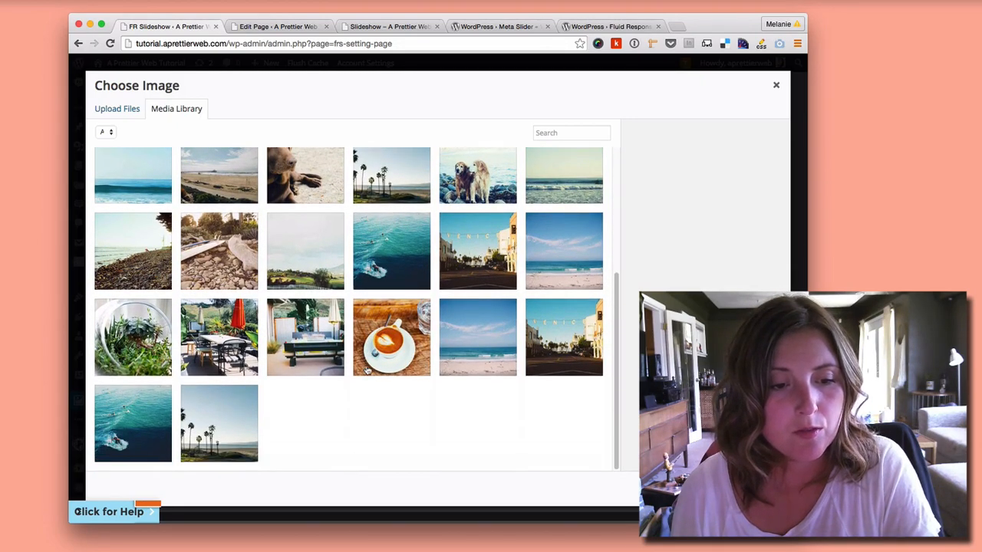
left_click(132, 337)
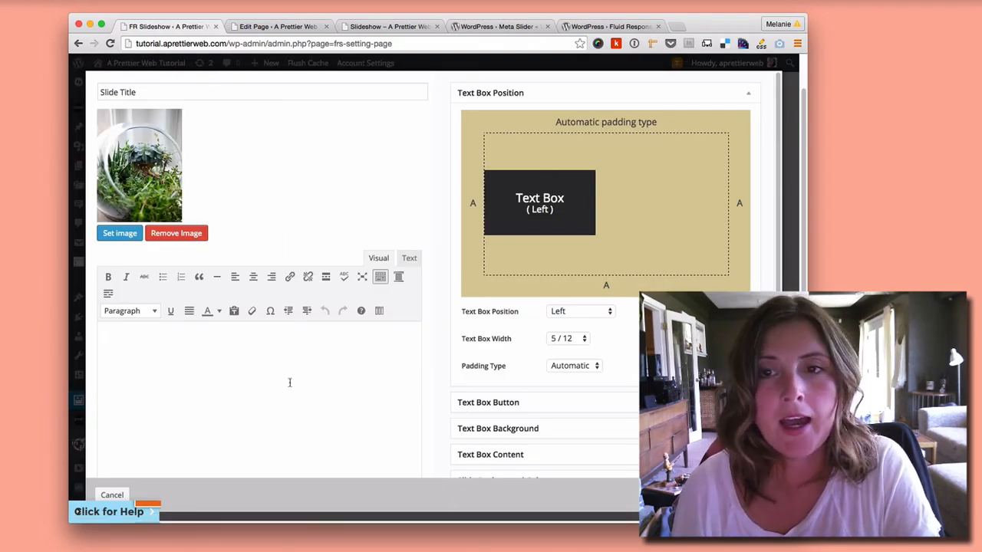
mouse_move(285, 381)
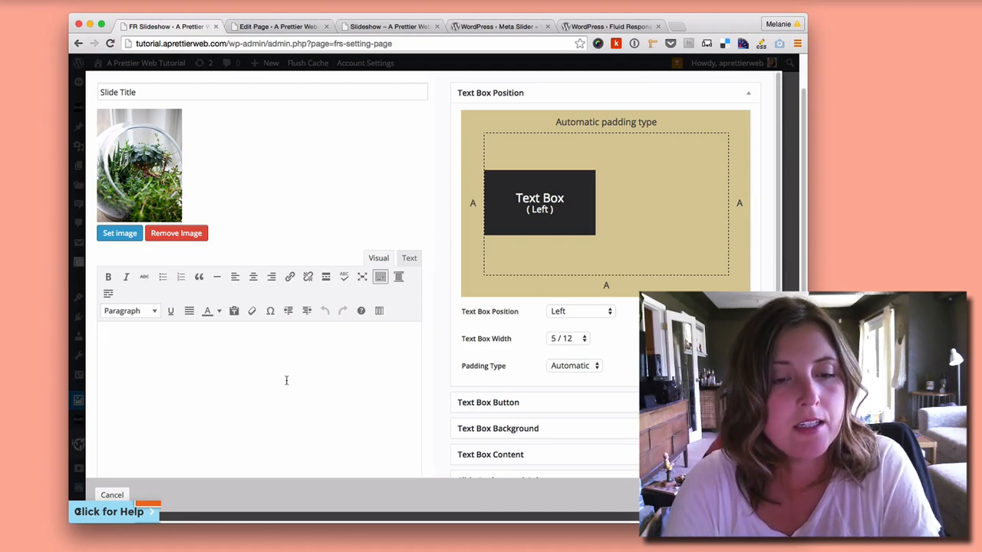
- Enter the paragraph text and set the Text Box Position to Center
type("This is the paragraph text")
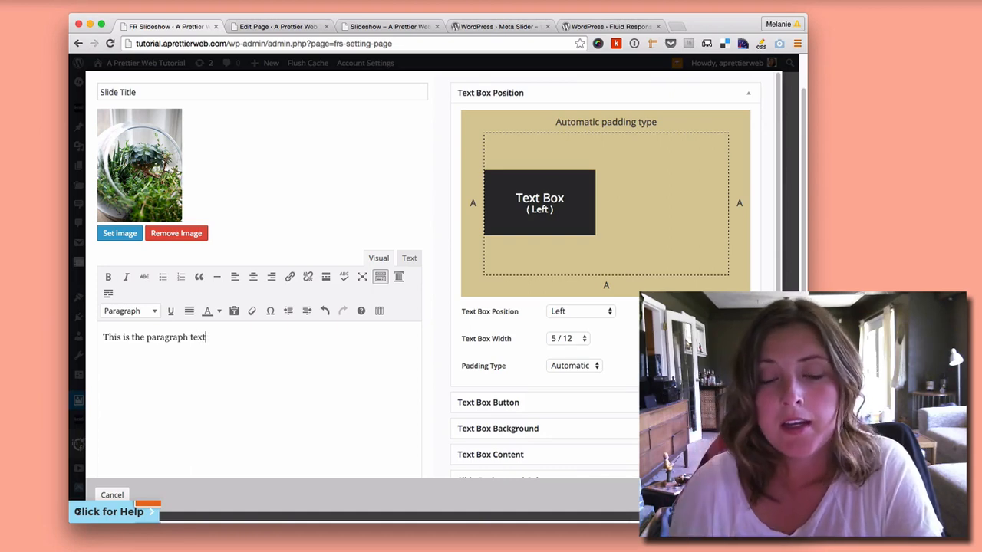
mouse_move(548, 374)
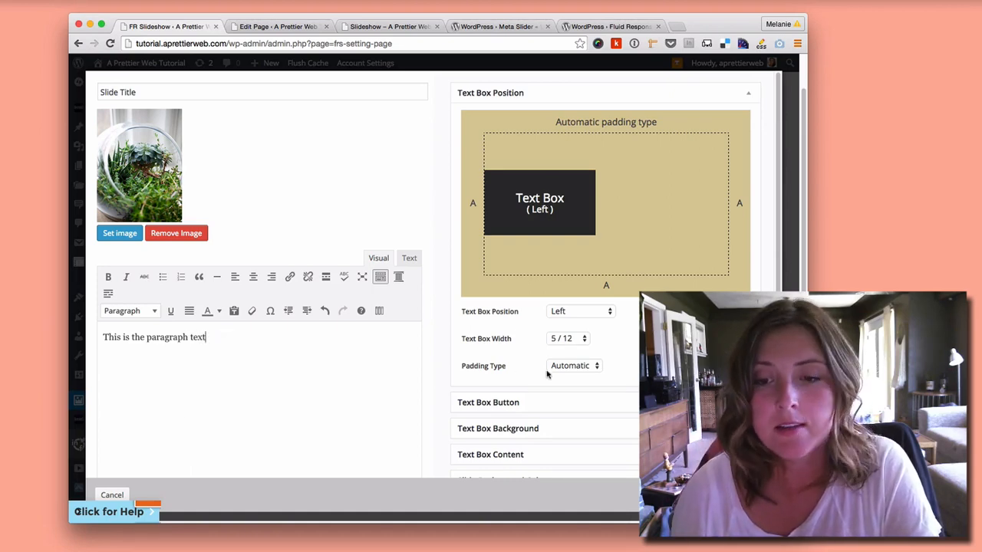
left_click(580, 309)
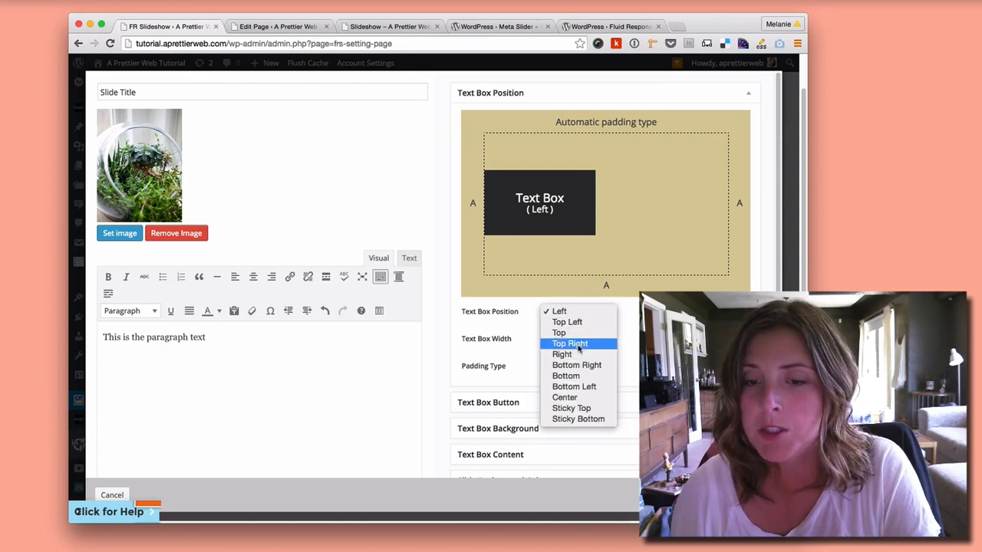
left_click(569, 344)
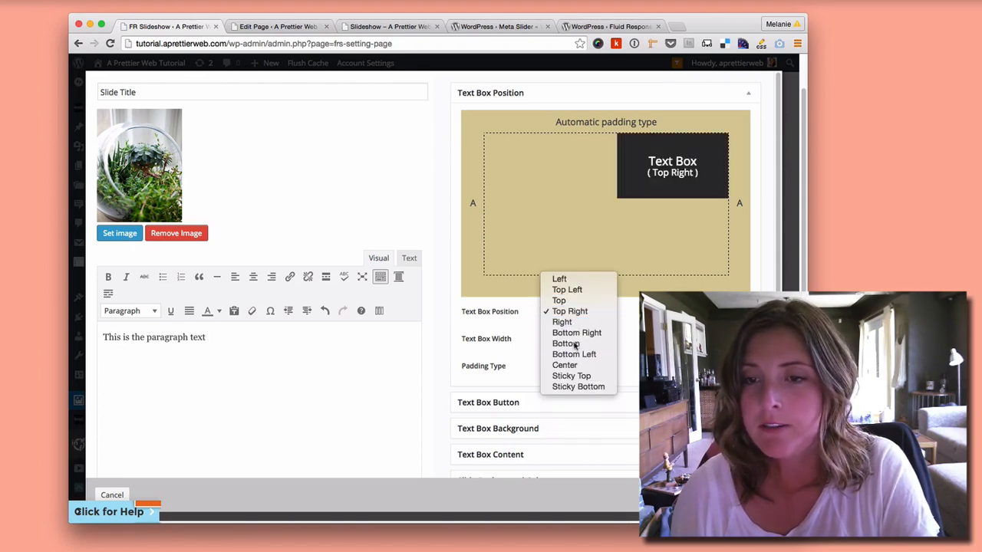
left_click(565, 365)
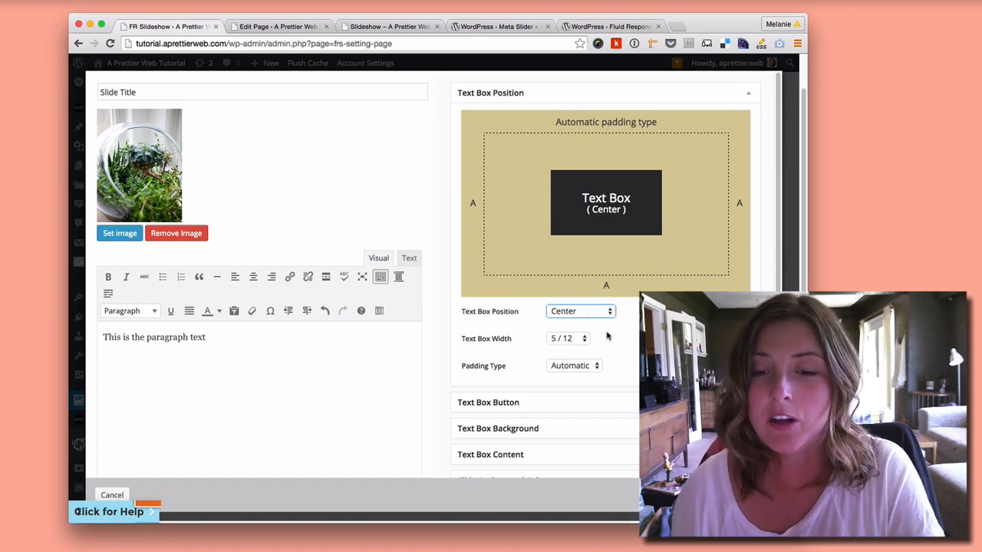
mouse_move(601, 340)
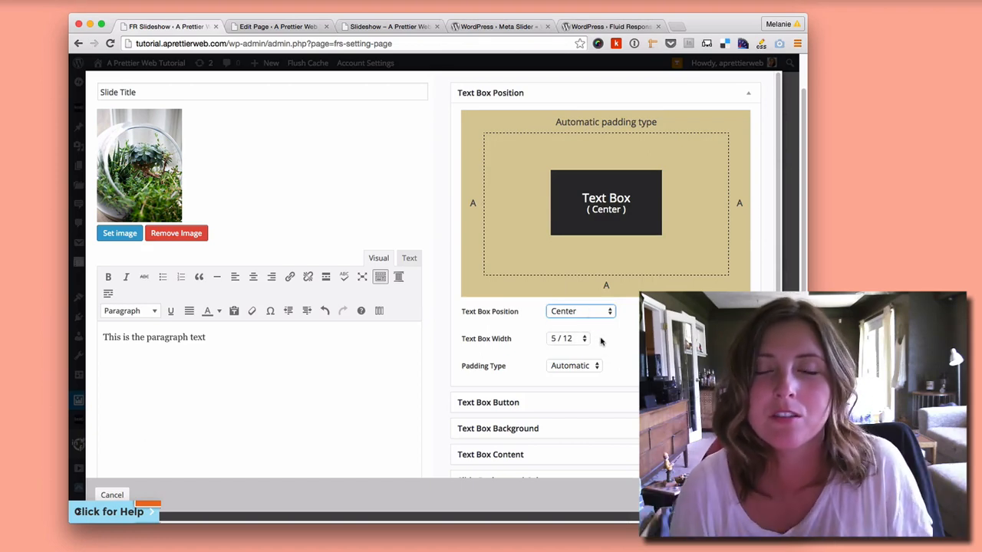
mouse_move(589, 343)
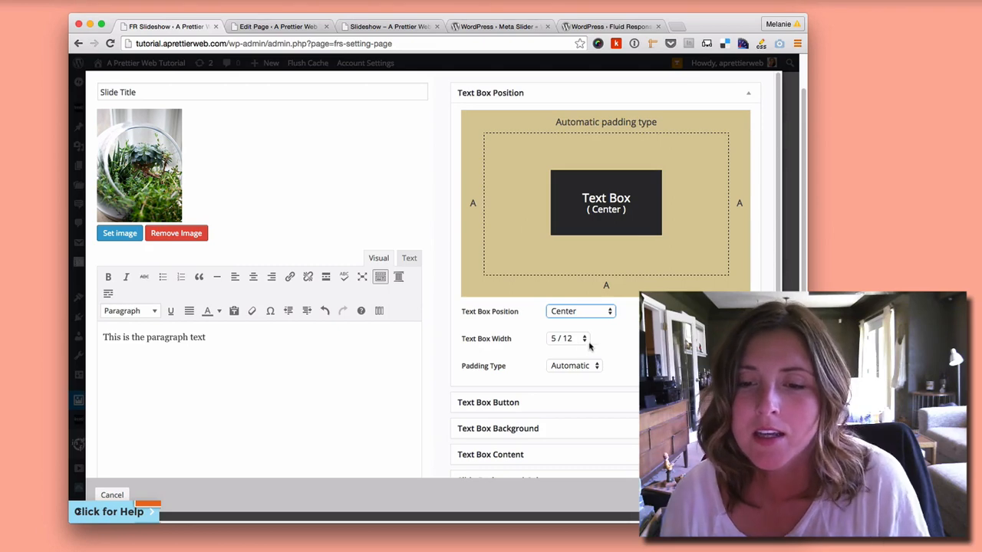
- Set the Text Box Width to 12/12 and the Padding Type to Automatic
left_click(565, 339)
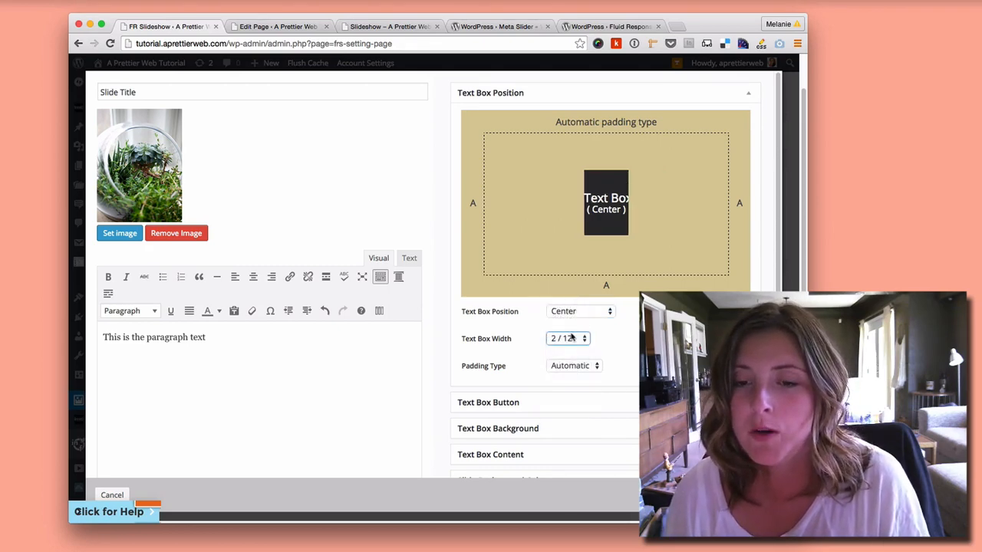
left_click(566, 340)
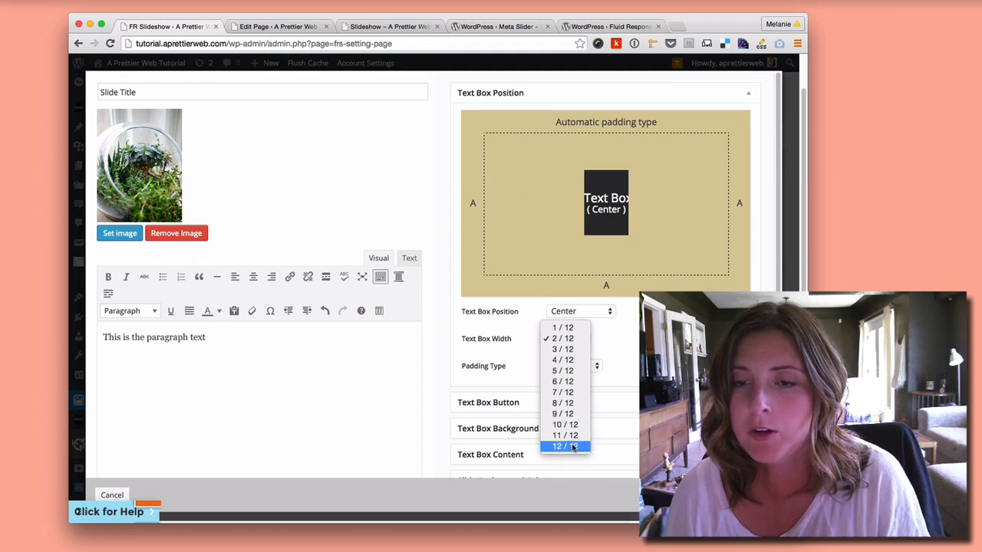
left_click(565, 446)
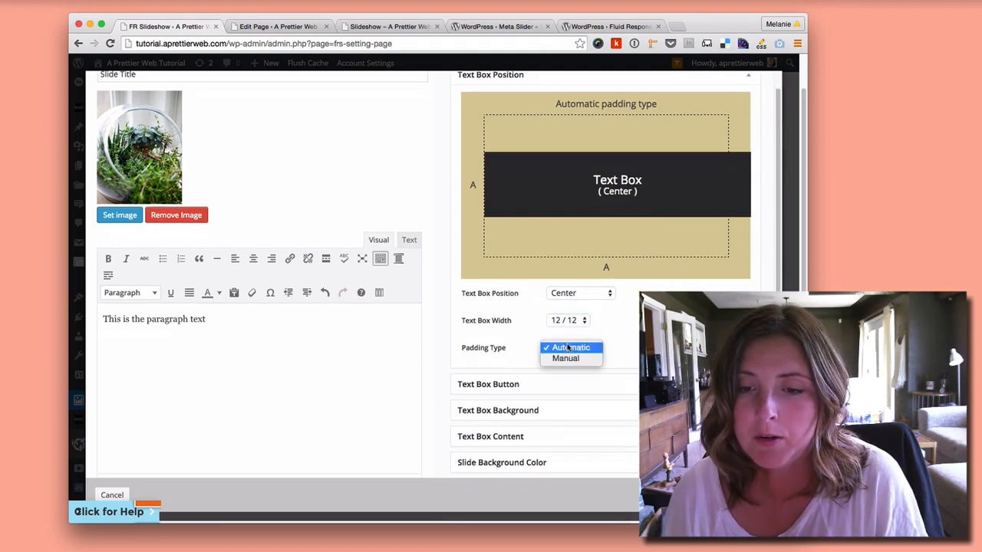
mouse_move(571, 359)
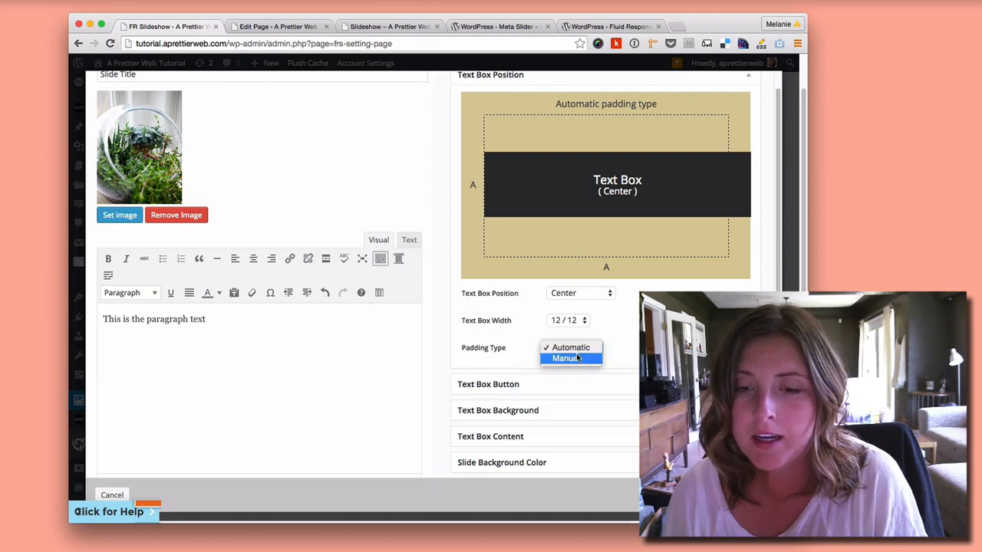
left_click(571, 359)
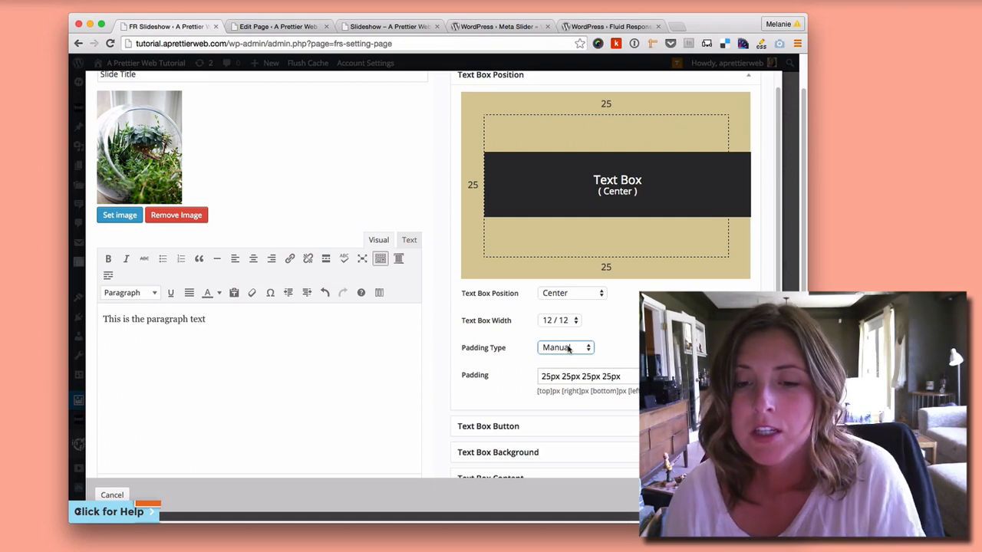
left_click(565, 346)
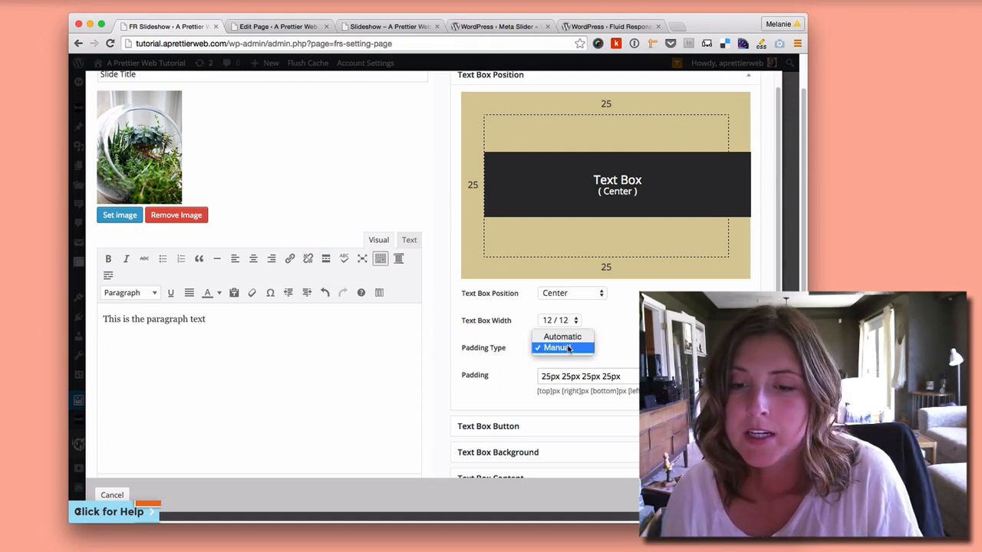
left_click(562, 338)
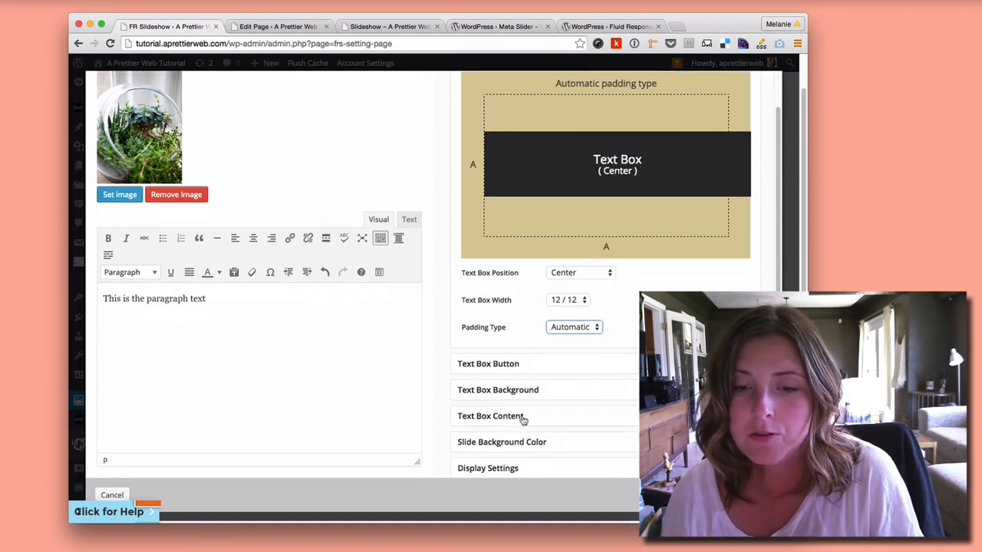
- Expand the Text Box Button, Background and Content settings panels for the slide
left_click(488, 364)
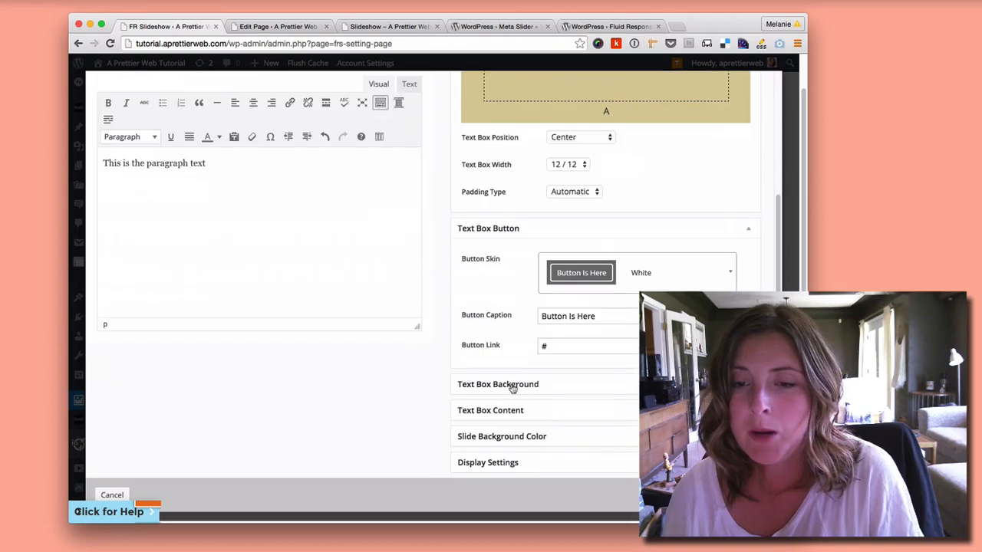
mouse_move(517, 395)
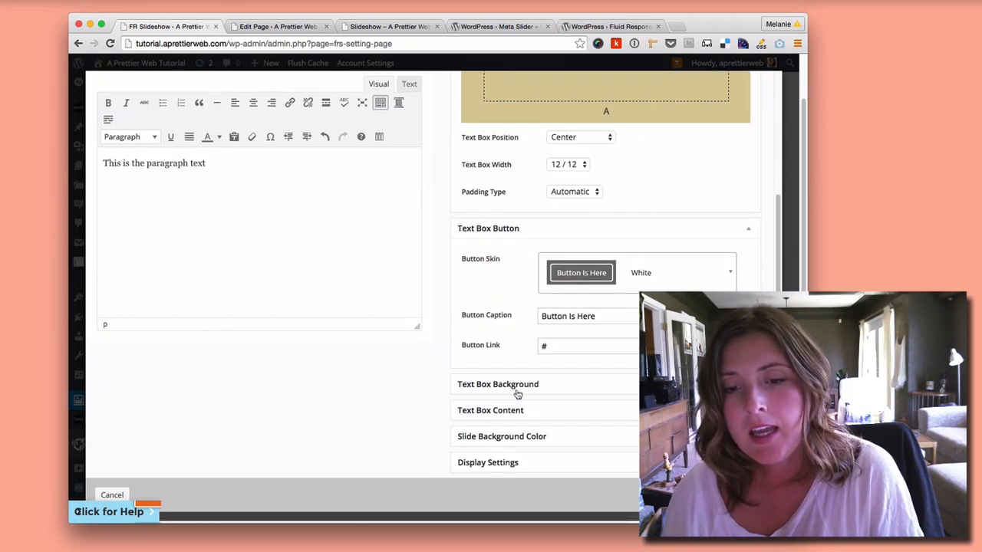
left_click(497, 383)
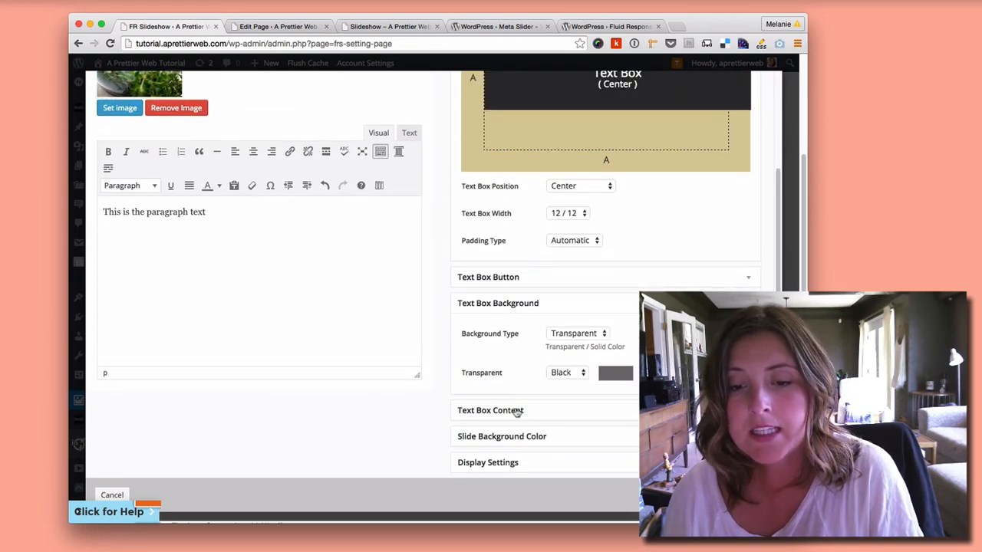
left_click(491, 411)
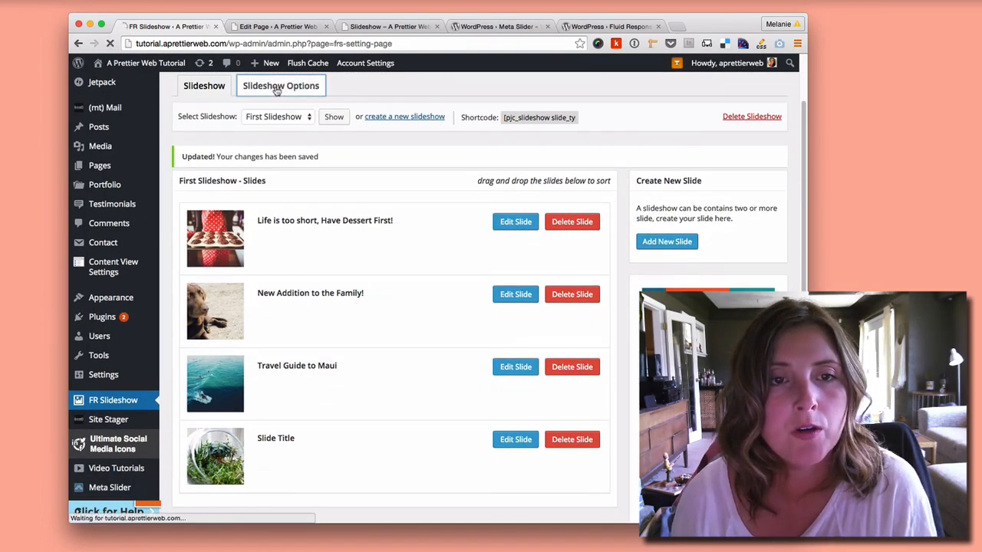
- In First Slideshow's Slideshow Options, choose the Modern skin from the Skin dropdown
left_click(281, 86)
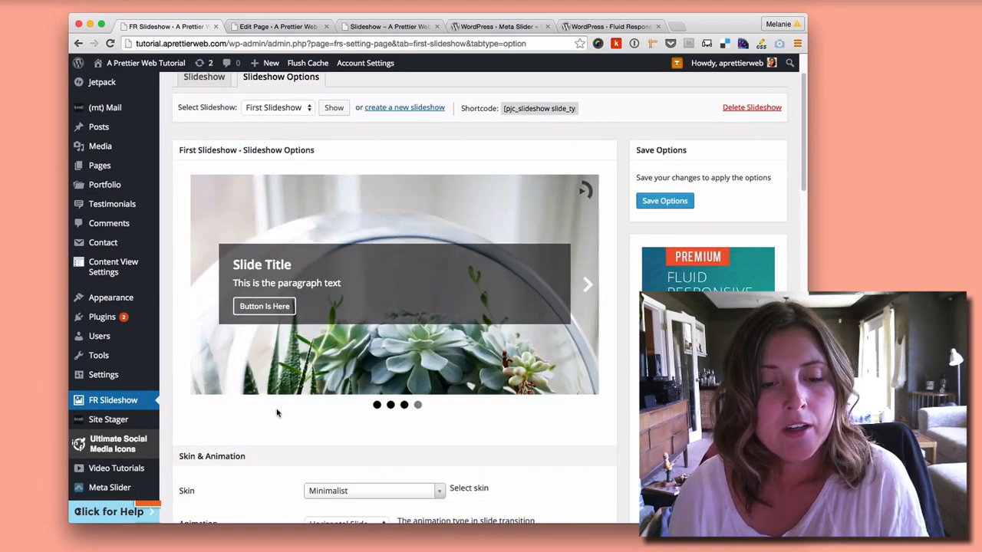
left_click(374, 320)
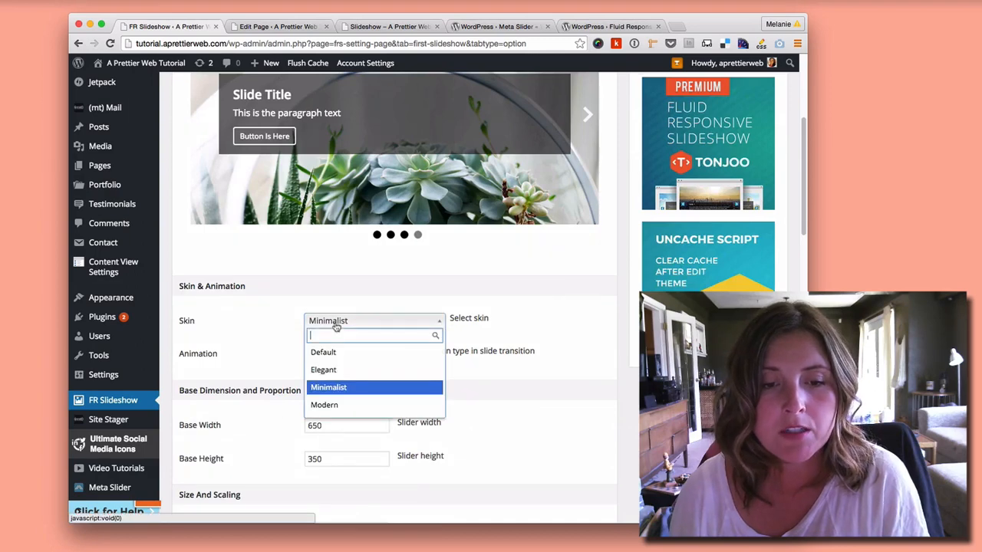
left_click(328, 387)
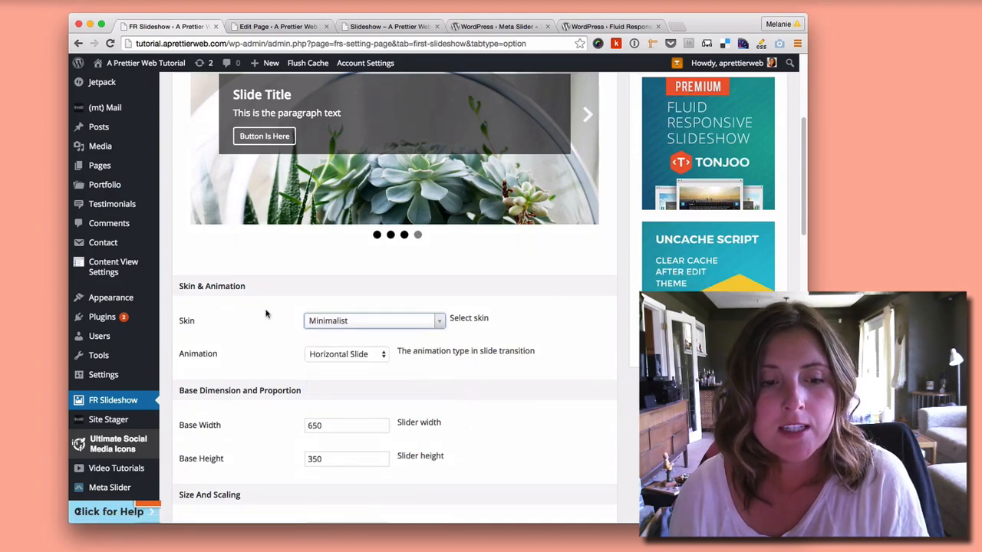
left_click(373, 321)
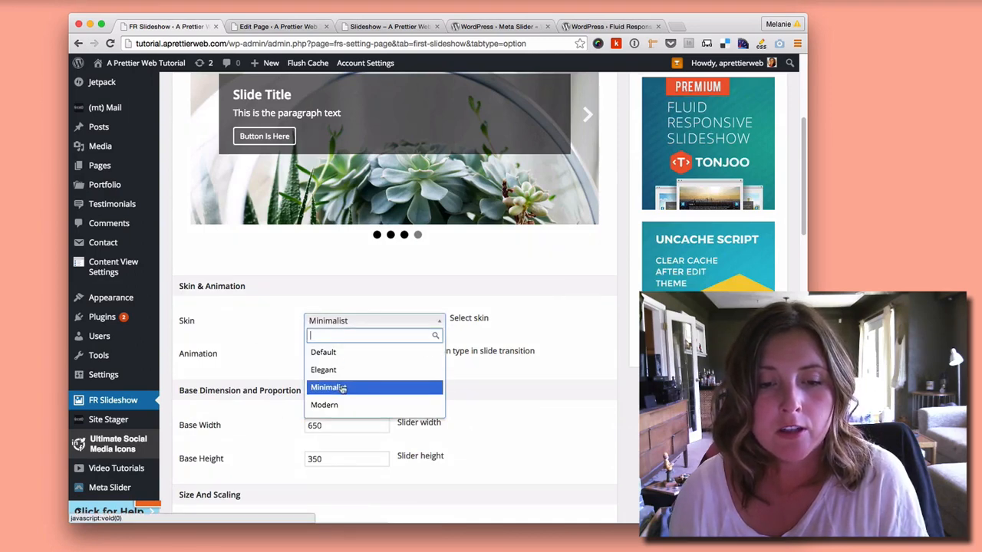
left_click(323, 405)
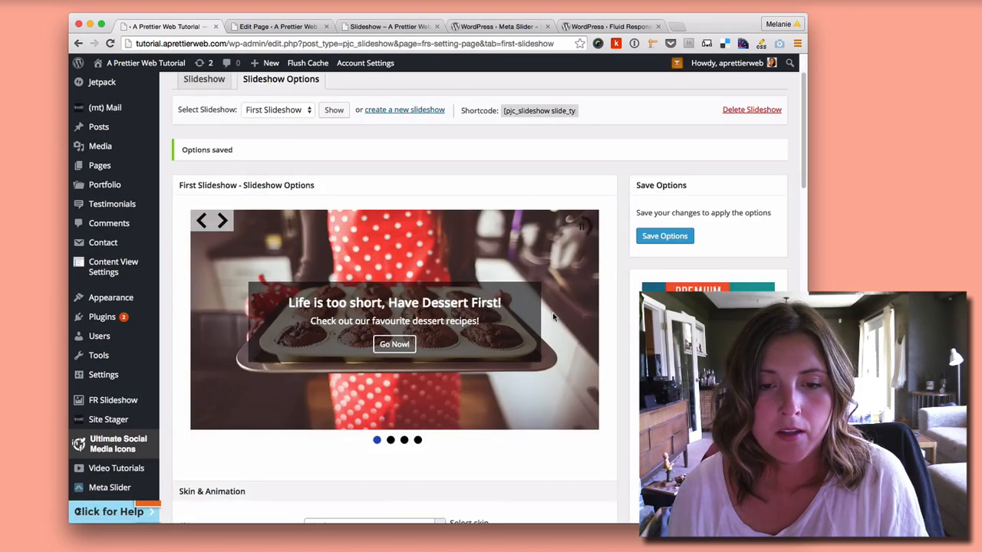
left_click(221, 220)
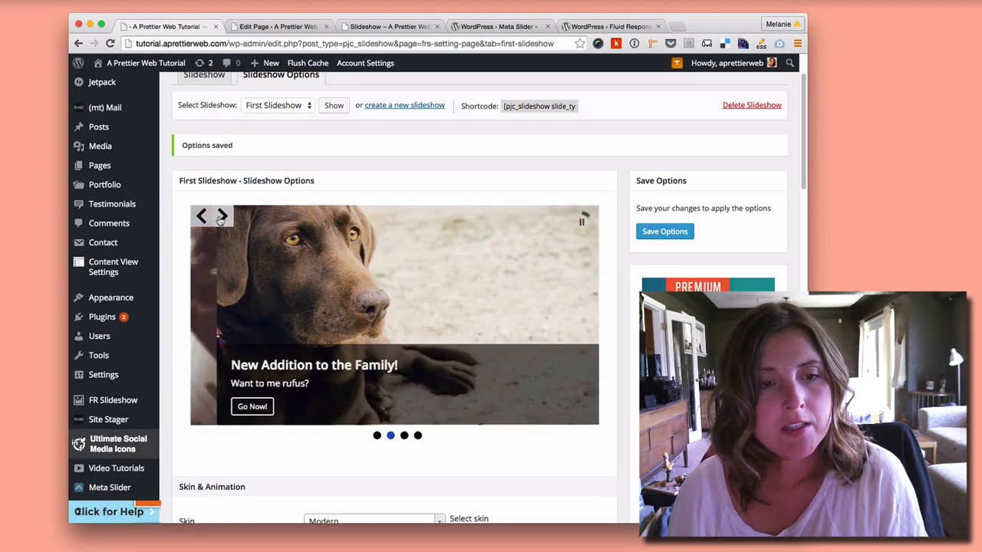
left_click(221, 215)
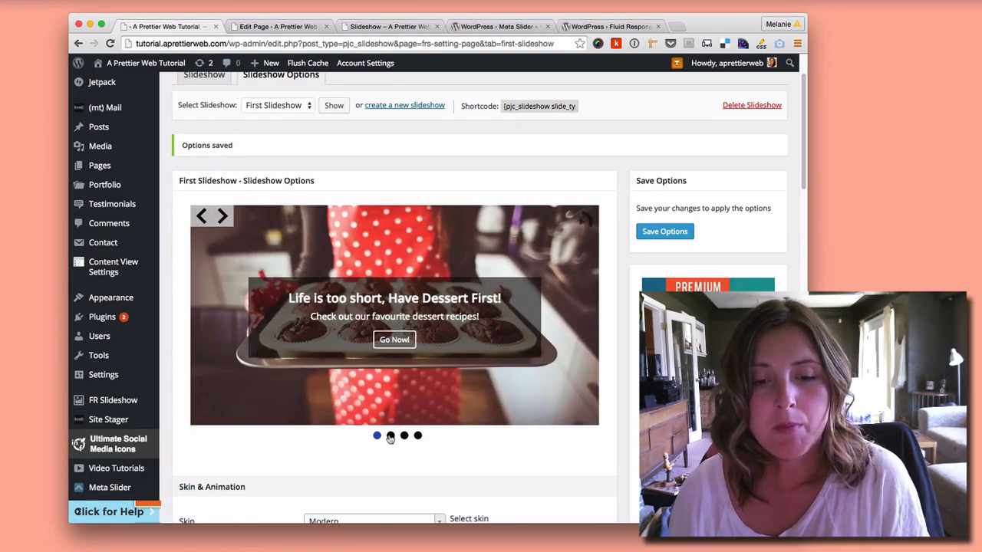
scroll("down", 3)
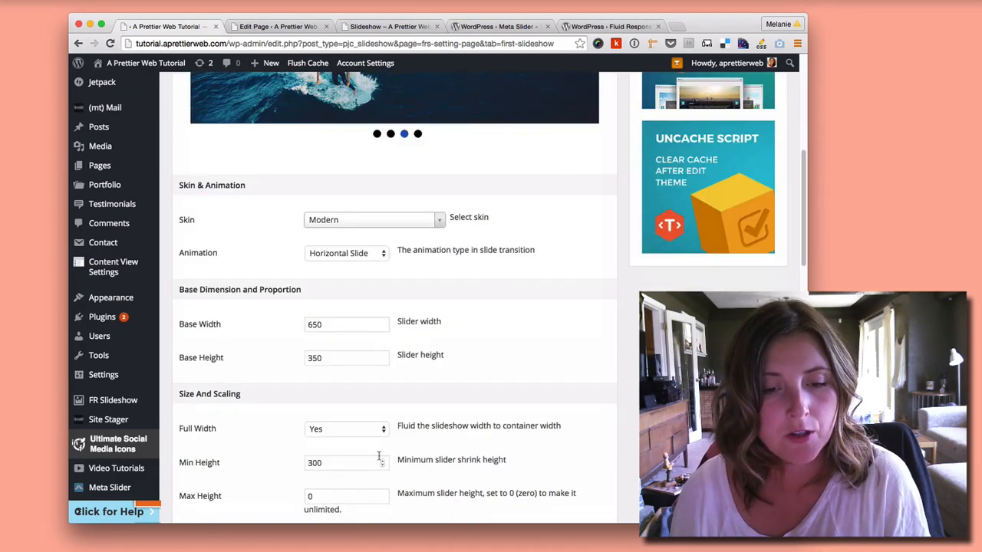
scroll("down", 3)
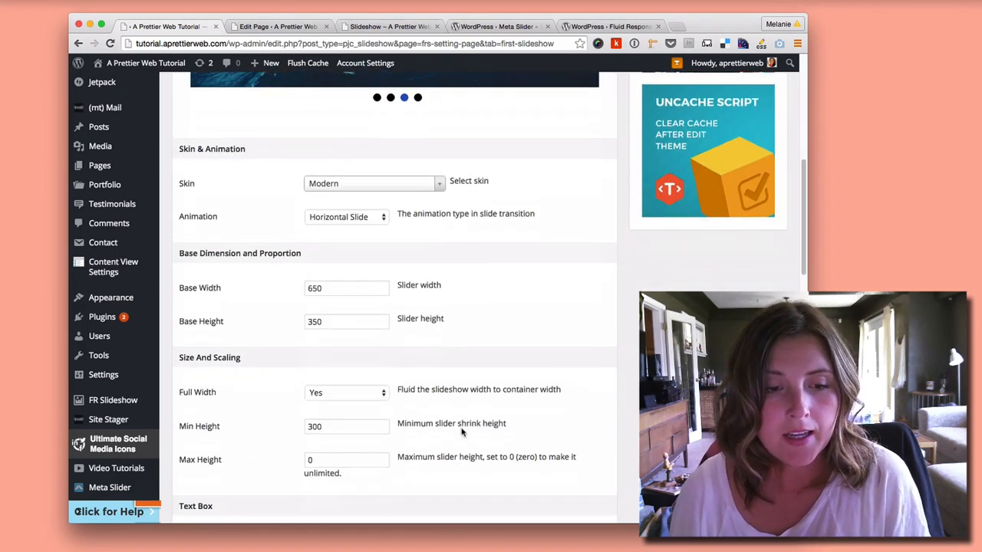
scroll("down", 3)
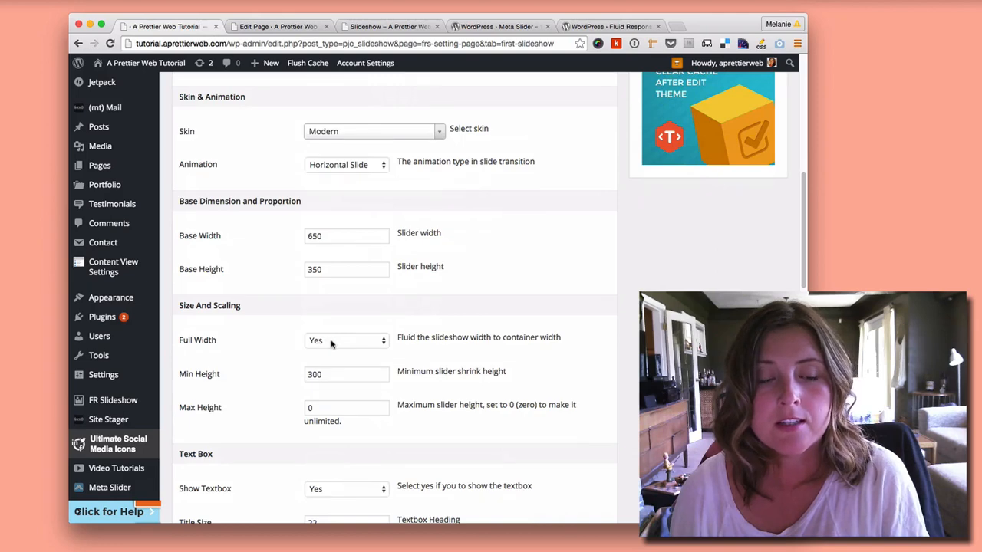
mouse_move(307, 344)
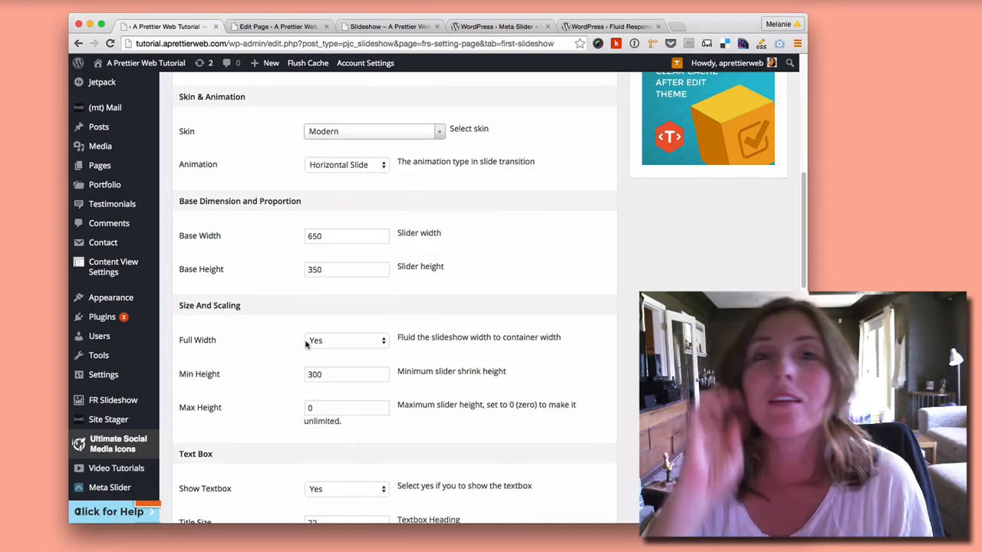
scroll("down", 3)
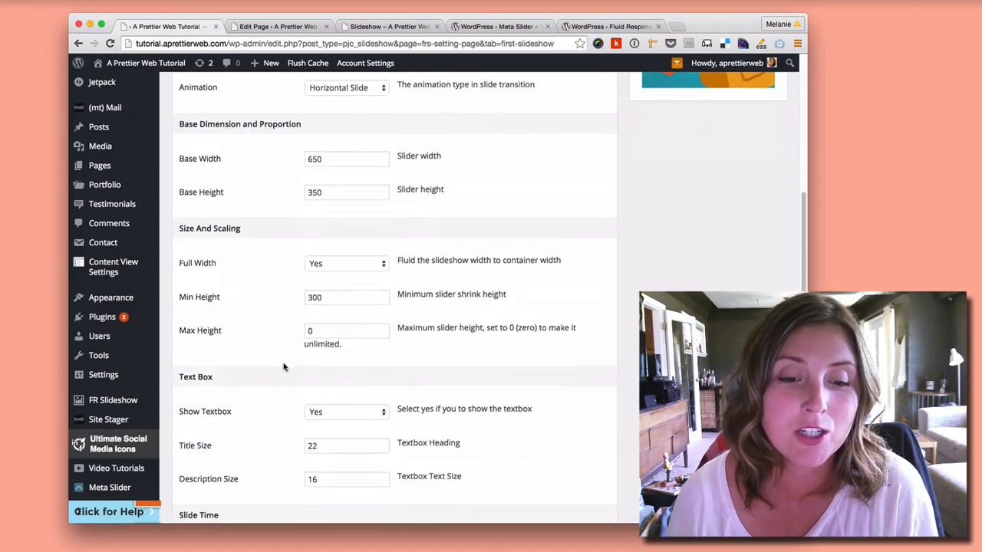
scroll("down", 3)
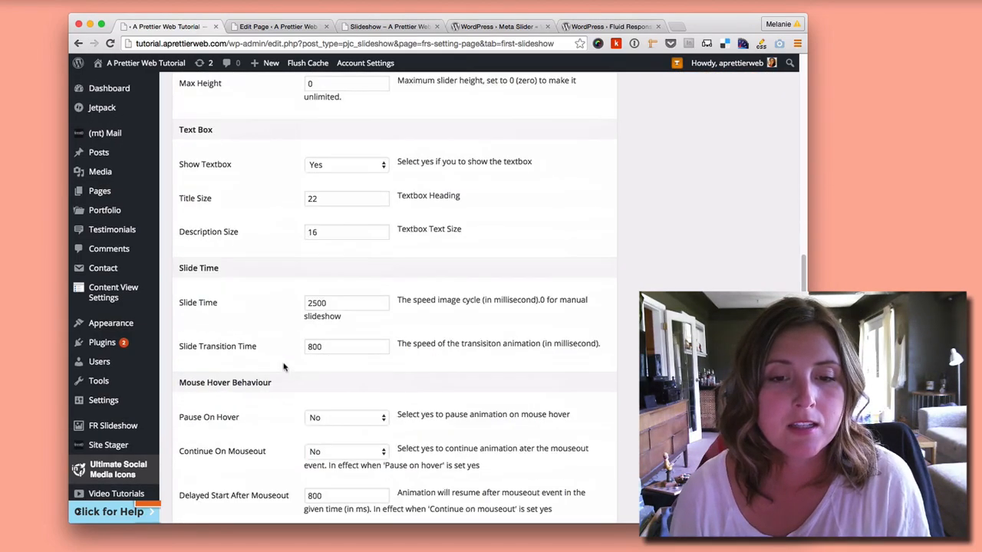
scroll("down", 3)
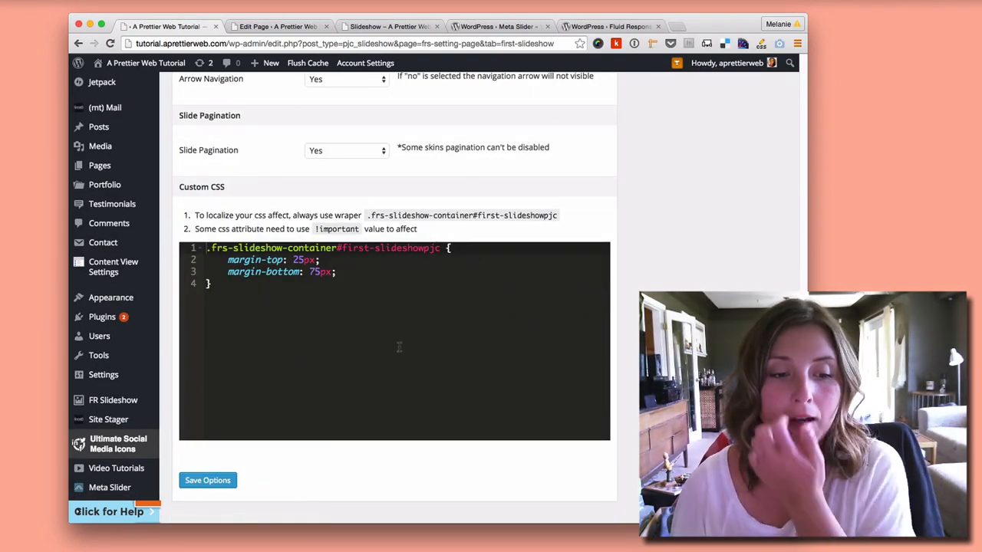
left_click(207, 481)
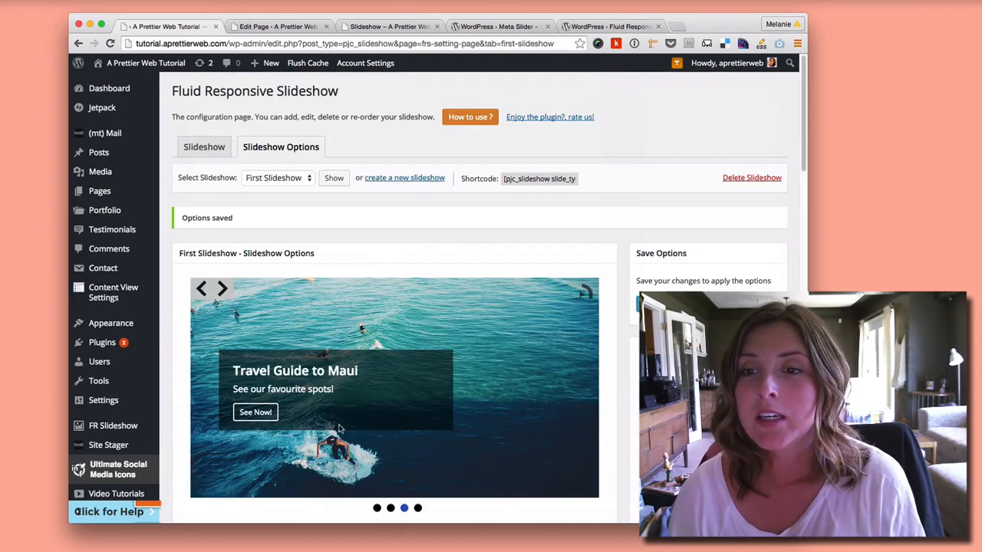
mouse_move(201, 152)
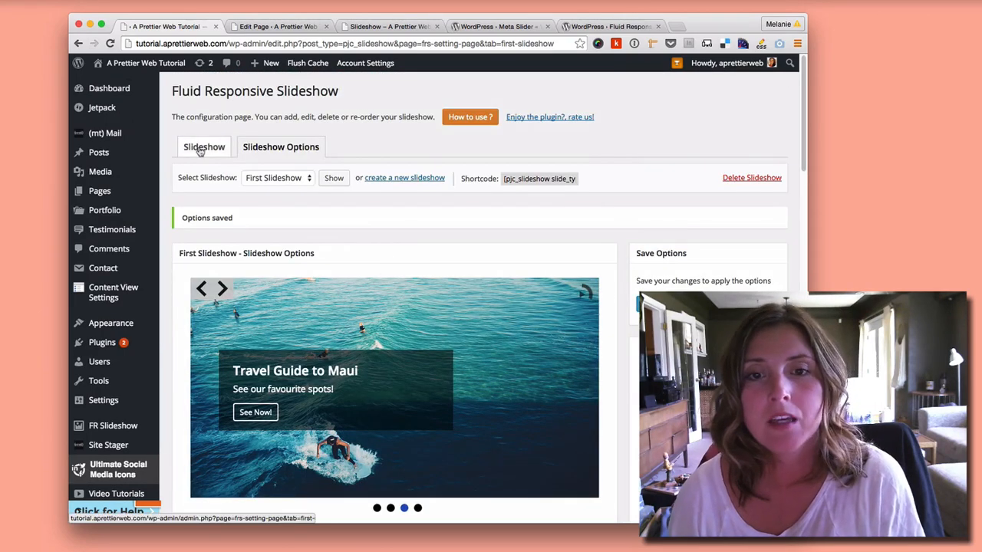
- Select the first-slideshow shortcode on the slideshow's Slideshow tab and copy it
left_click(203, 147)
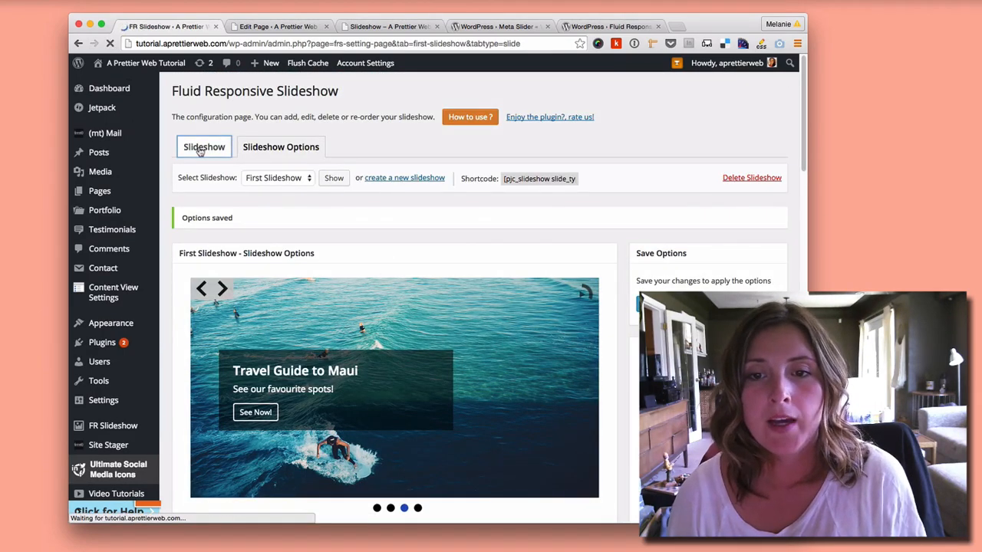
left_click(202, 147)
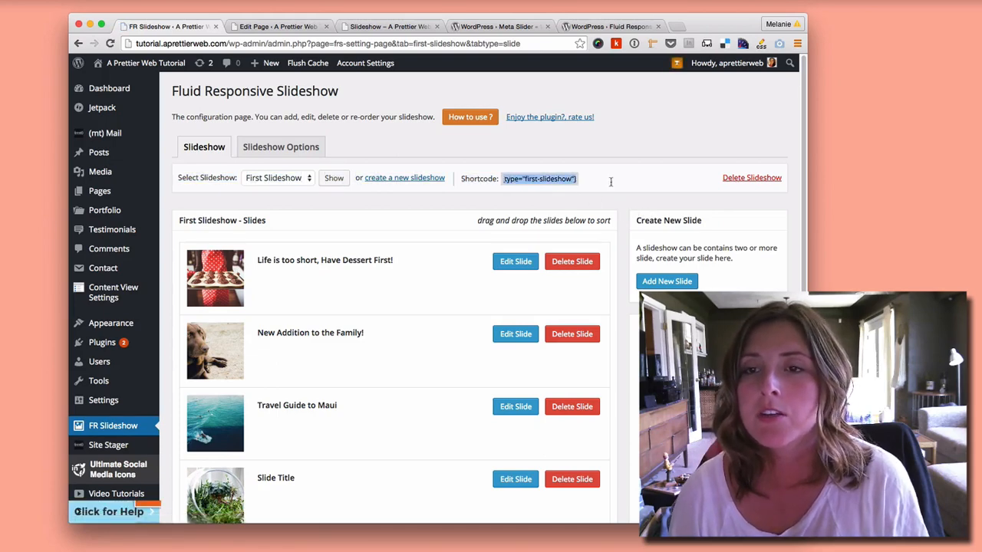
right_click(540, 178)
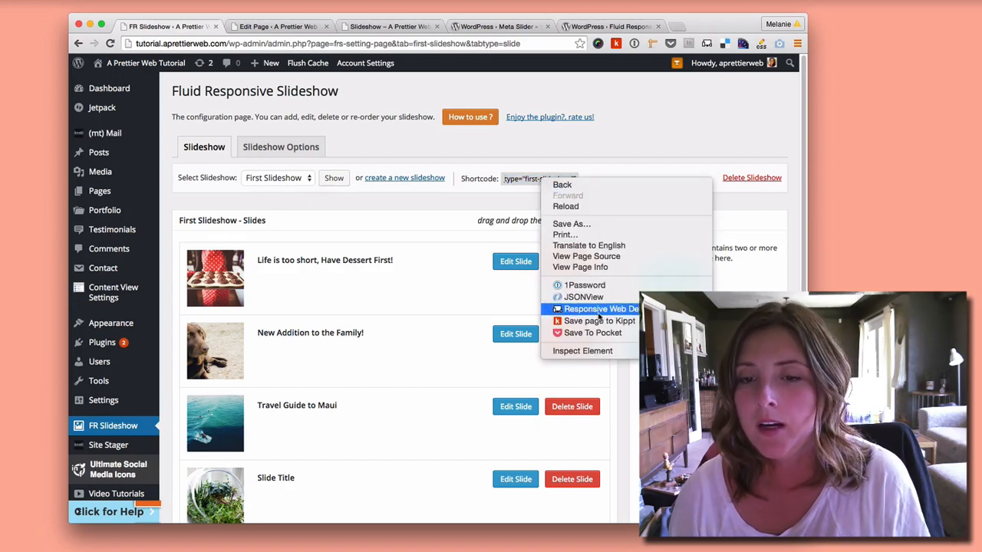
left_click(540, 178)
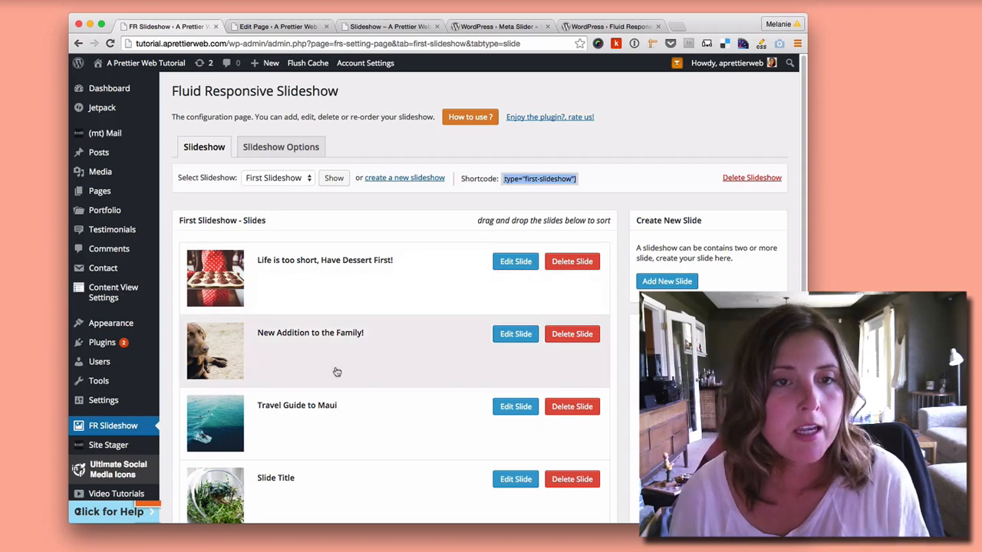
- Return to the Slideshow page editor with the first-slideshow shortcode below the metaslider shortcode
left_click(276, 25)
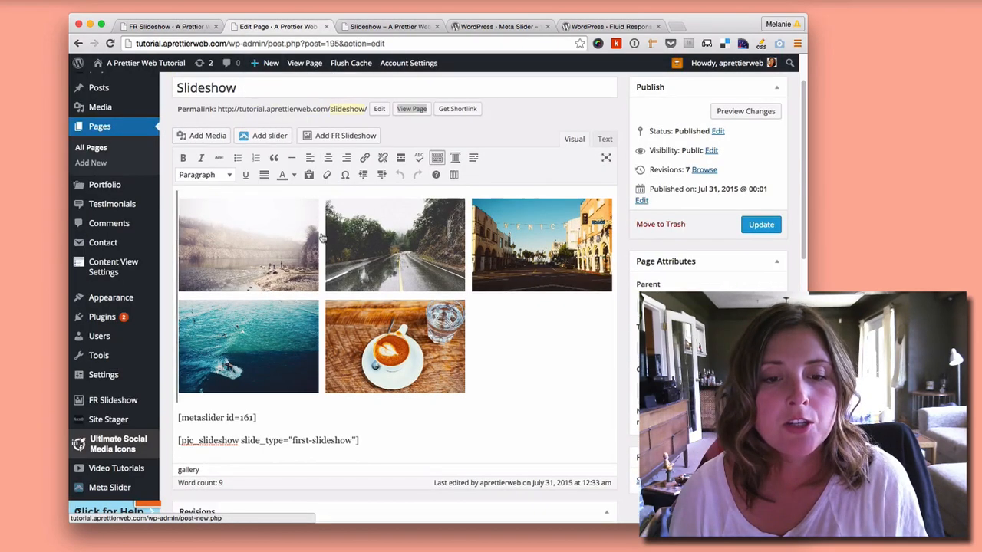
scroll("down", 3)
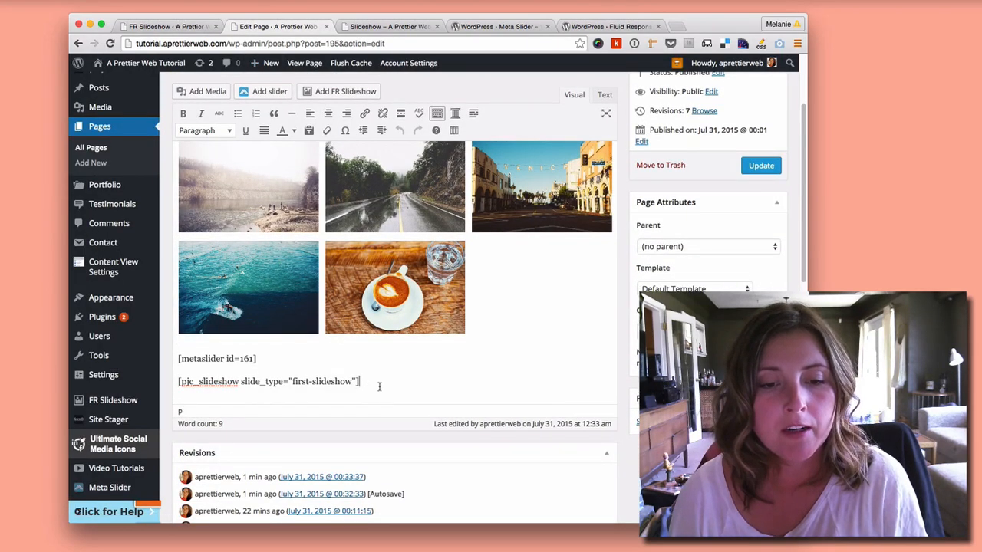